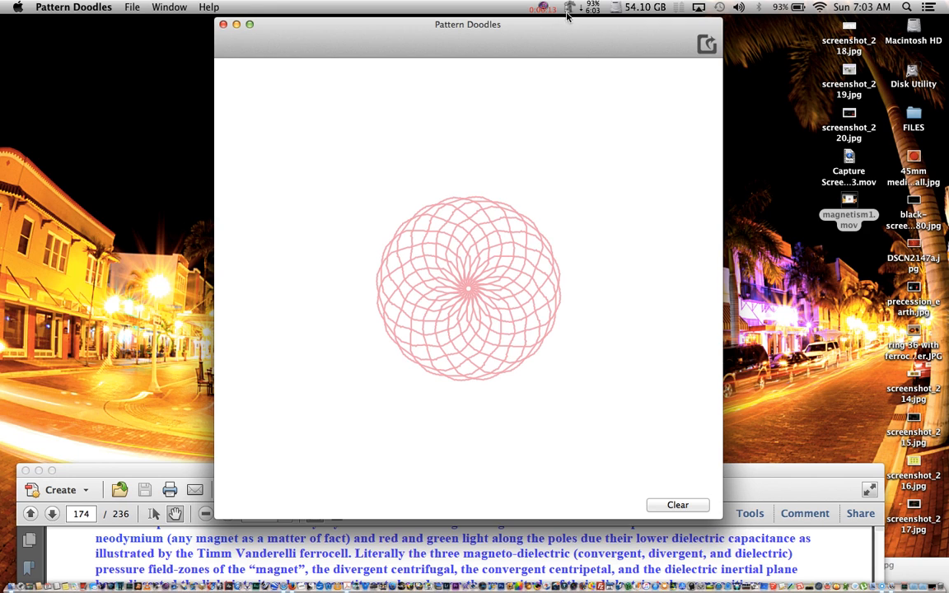
mouse_move(484, 300)
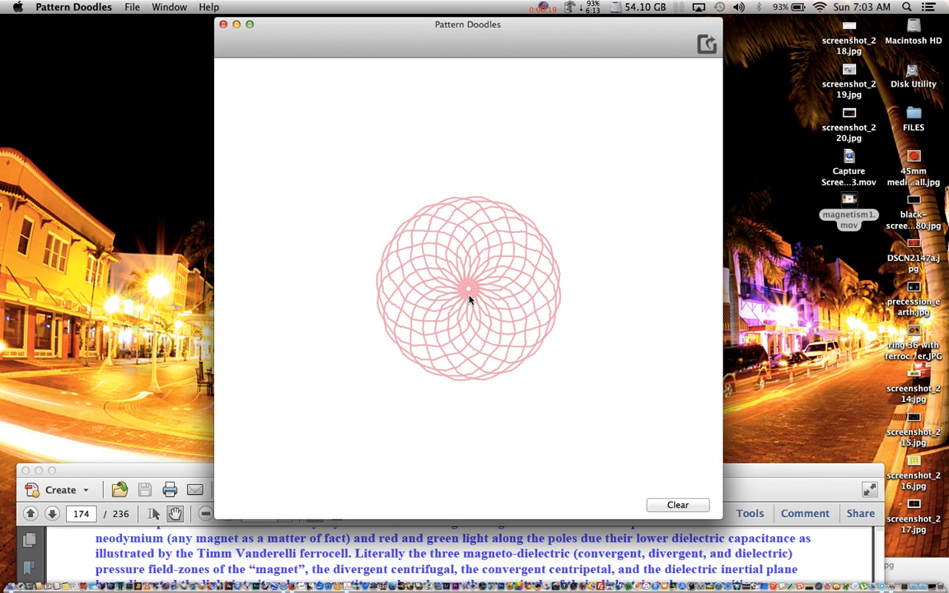
mouse_move(915, 247)
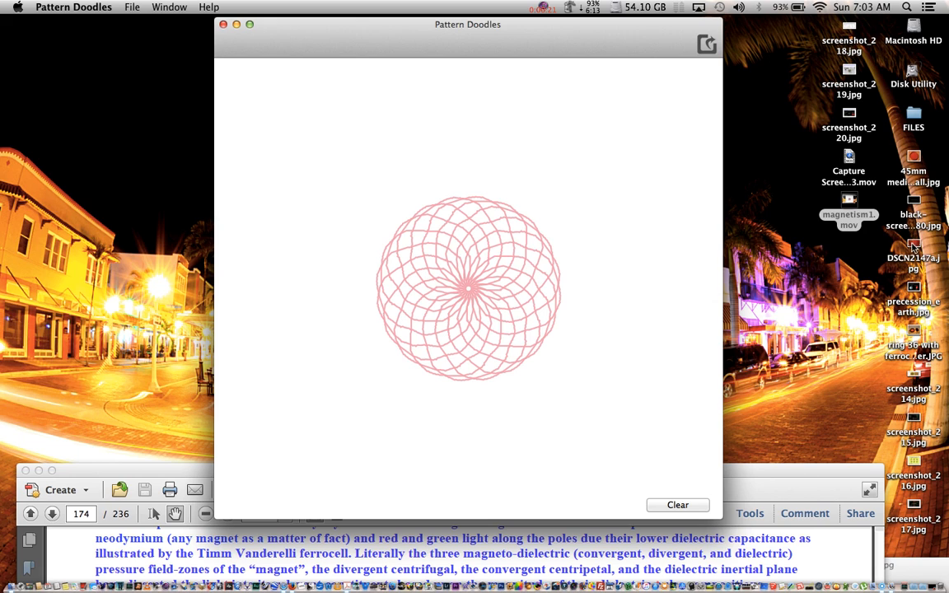
mouse_move(913, 358)
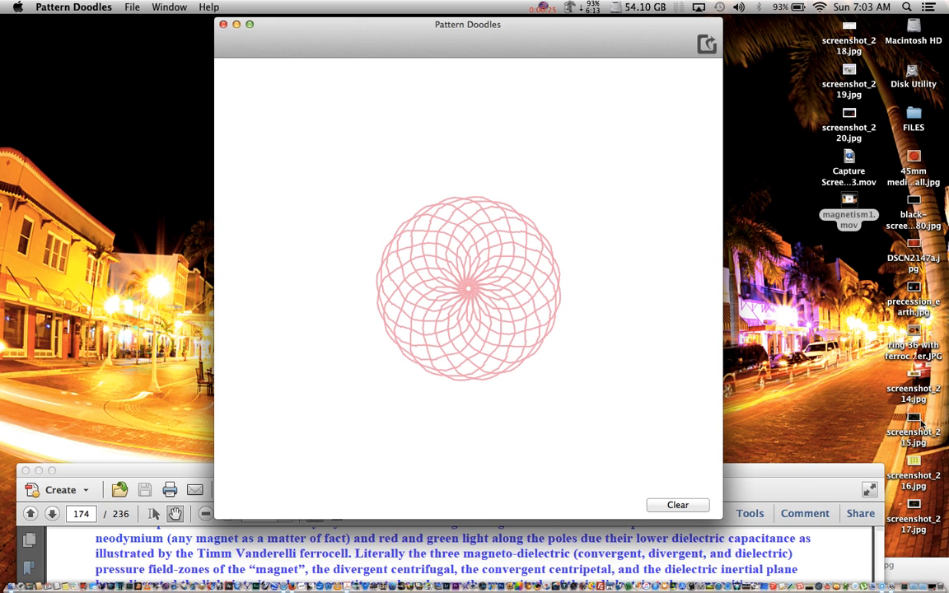
mouse_move(850, 116)
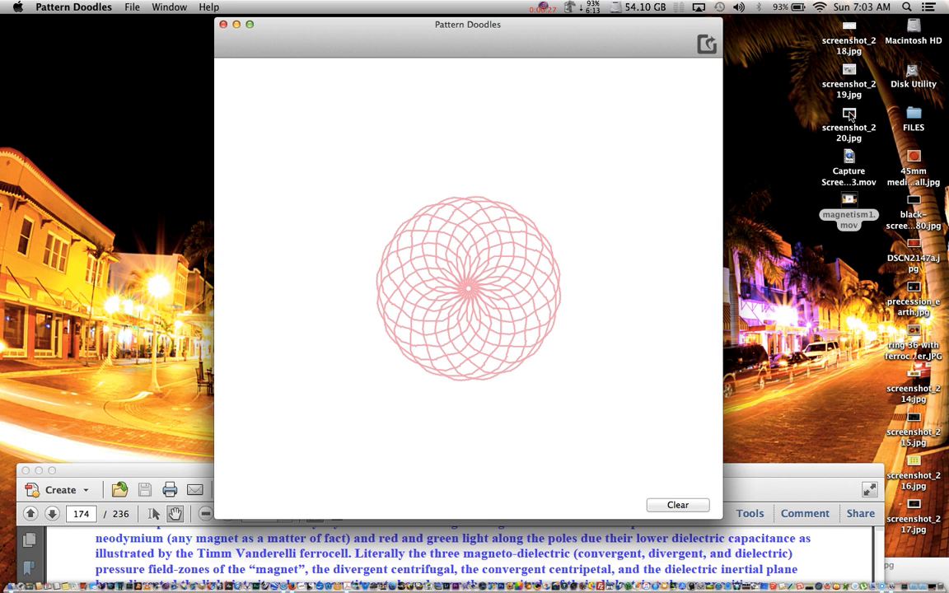
- Open screenshot_220.jpg, the magnetic reciprocation proof diagram, in Preview
double_click(848, 119)
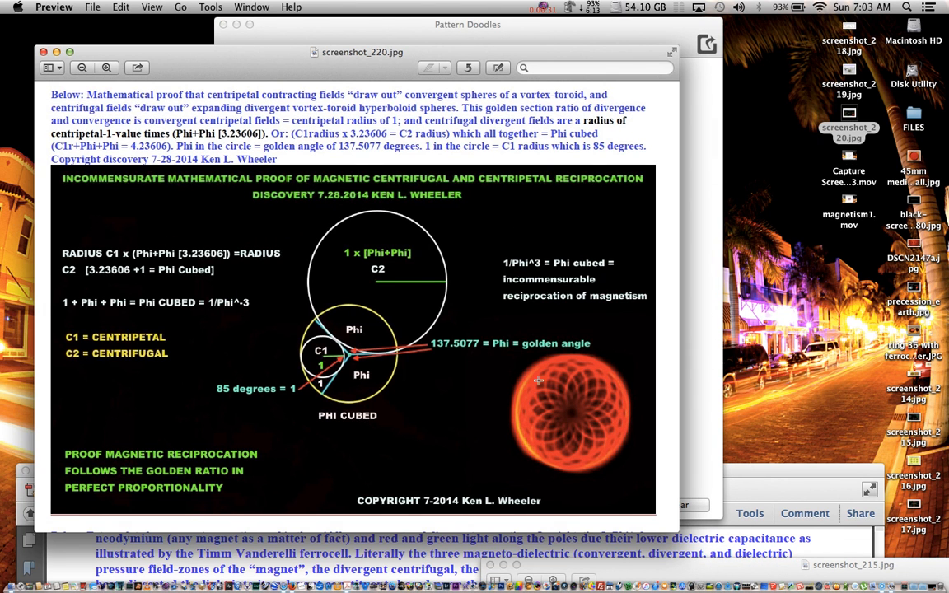
mouse_move(620, 410)
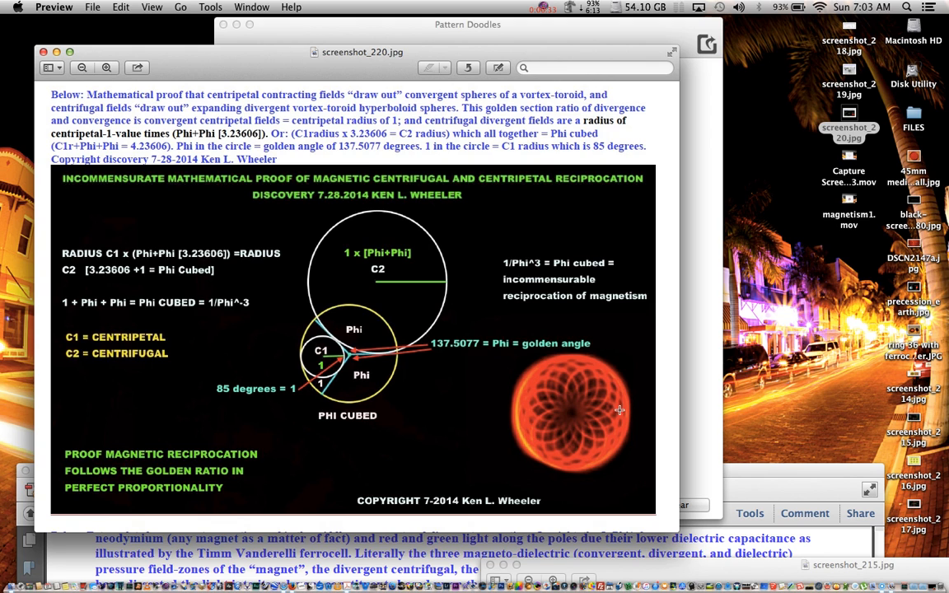
mouse_move(631, 451)
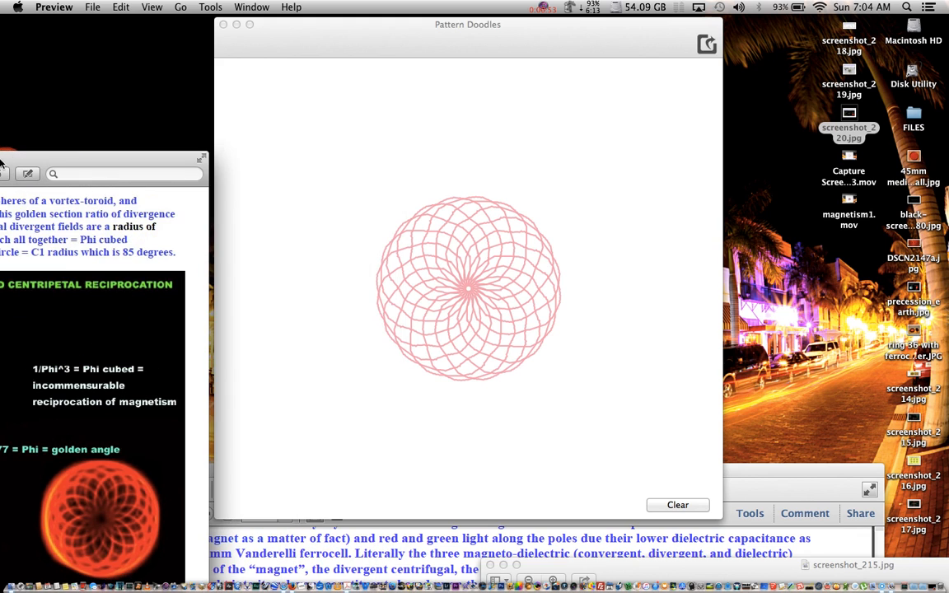
mouse_move(159, 147)
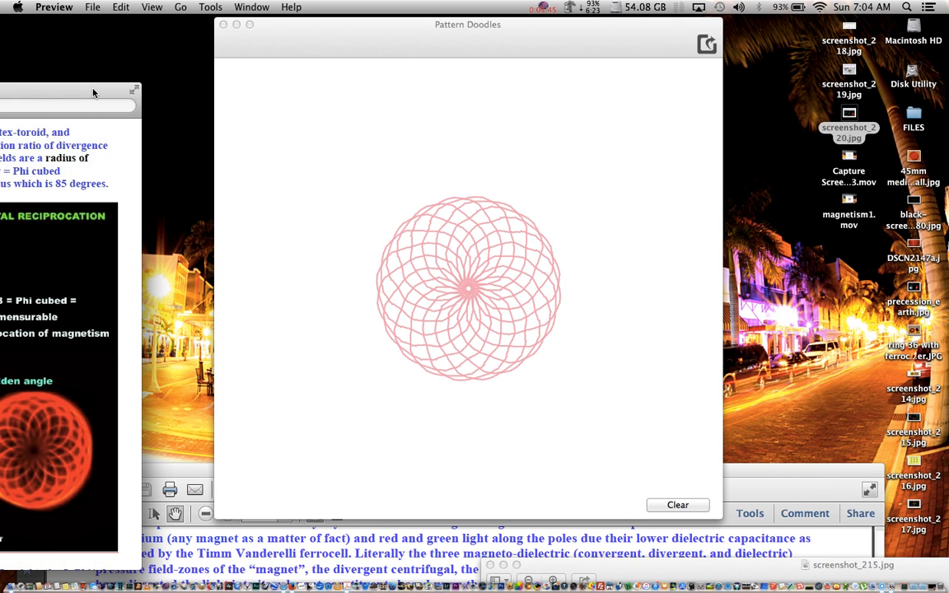
mouse_move(382, 210)
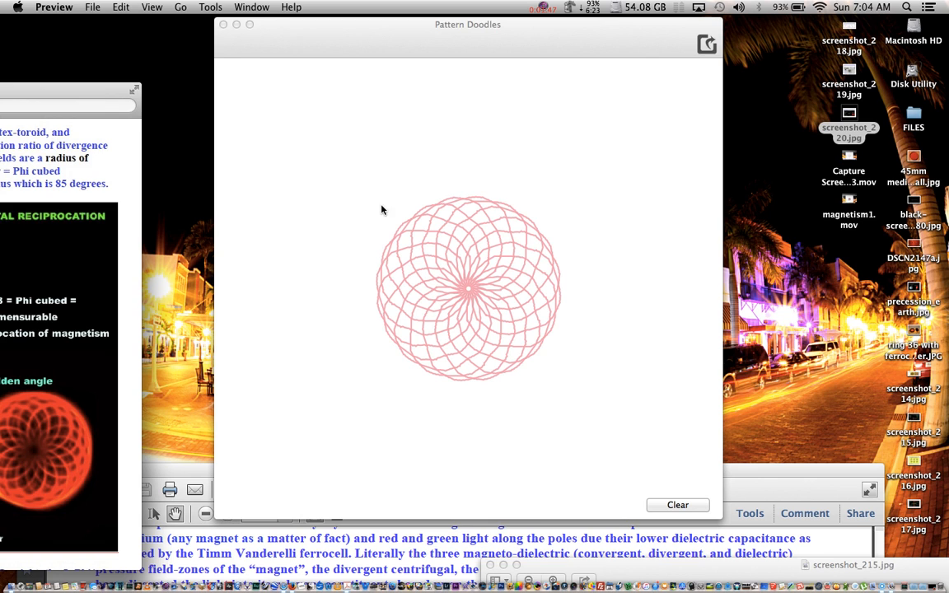
- Open black-screen-1080.jpg in Preview and draw a second arrow pair above the originals
left_click(912, 210)
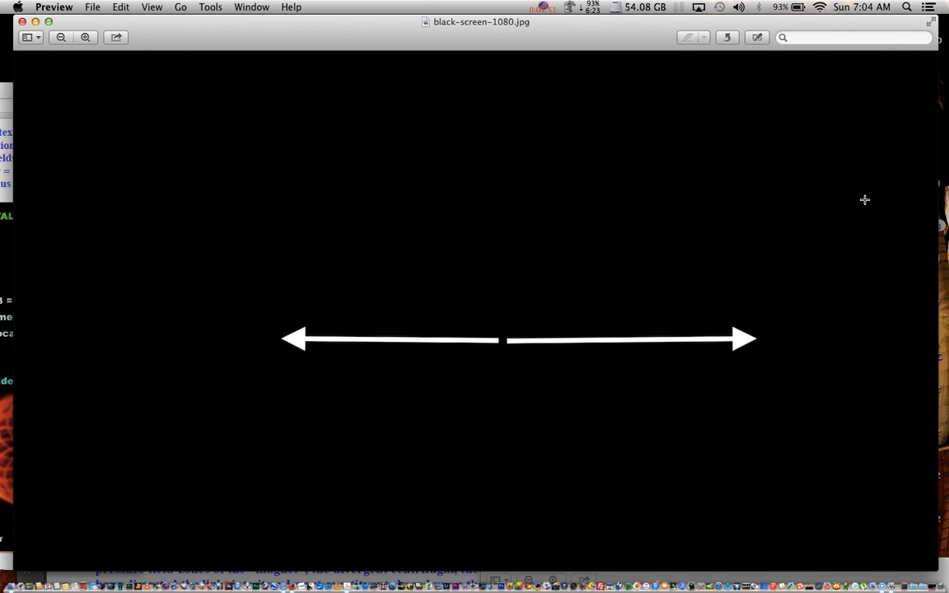
mouse_move(295, 336)
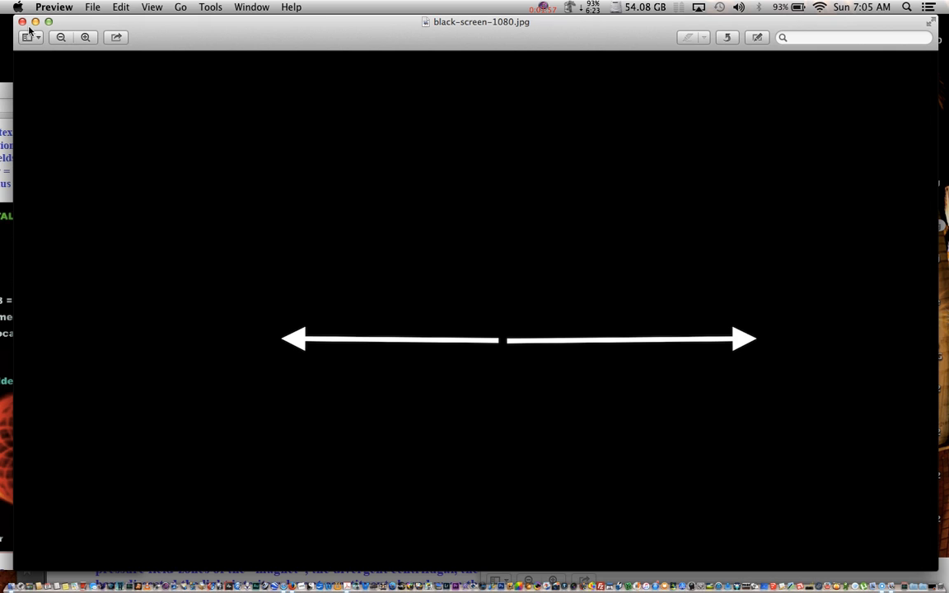
left_click_drag(505, 262, 570, 262)
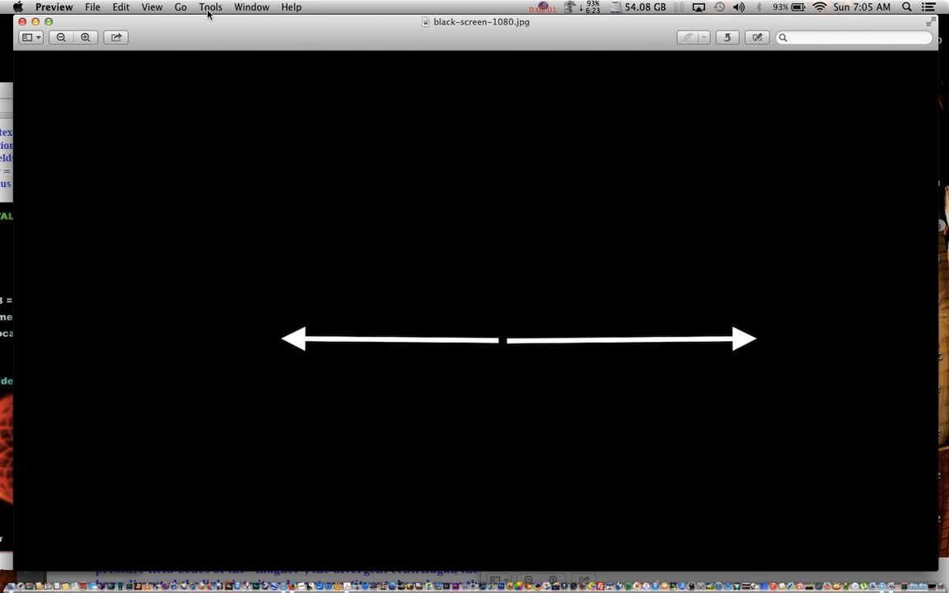
left_click(210, 7)
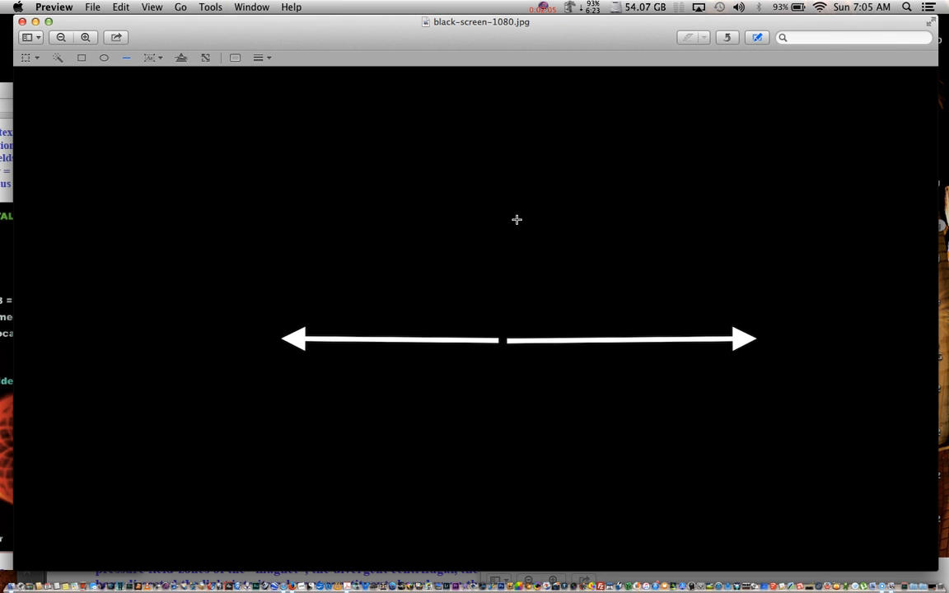
left_click_drag(515, 220, 775, 218)
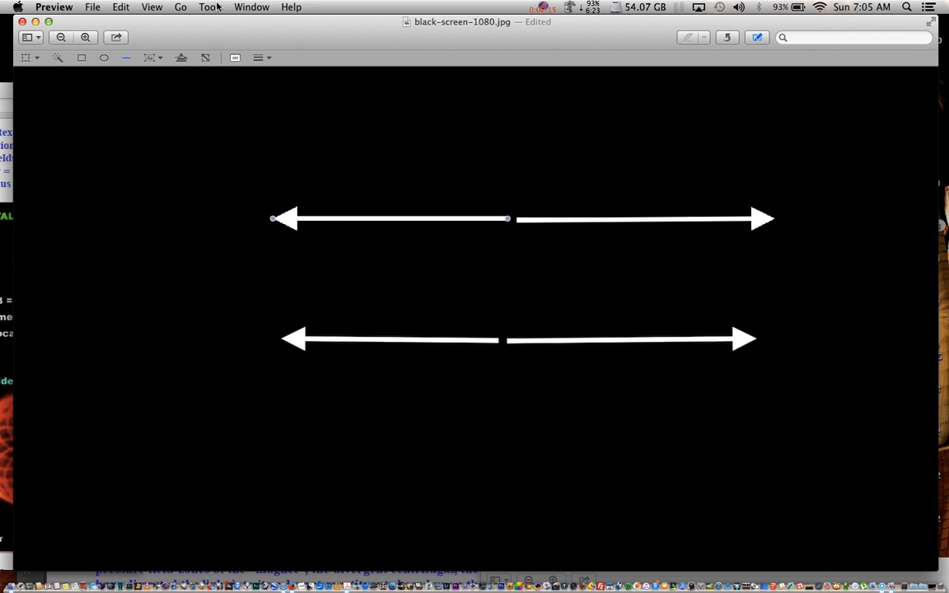
left_click(210, 6)
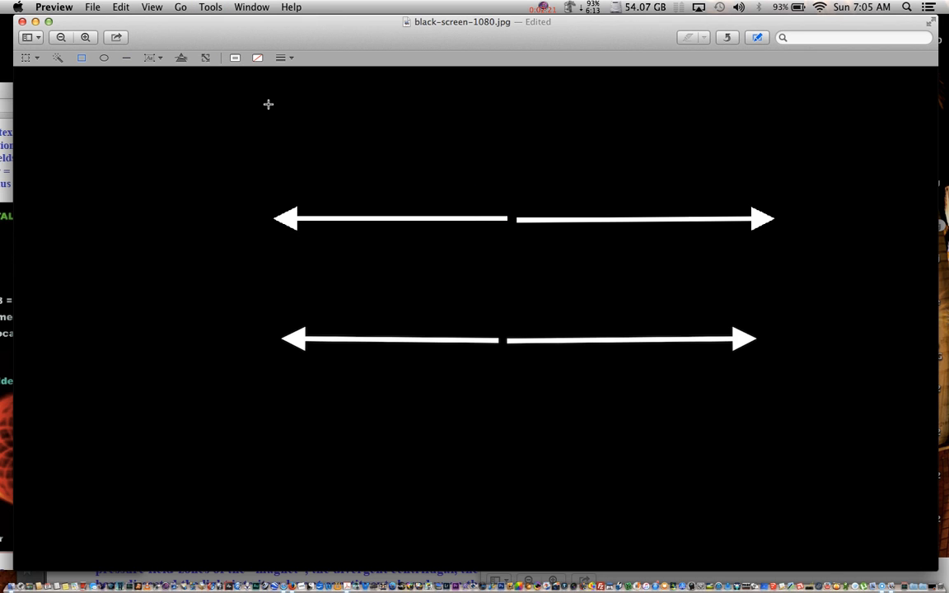
- Draw a tall rectangle across both arrow pairs, then choose the Text annotation tool
left_click_drag(269, 105, 570, 544)
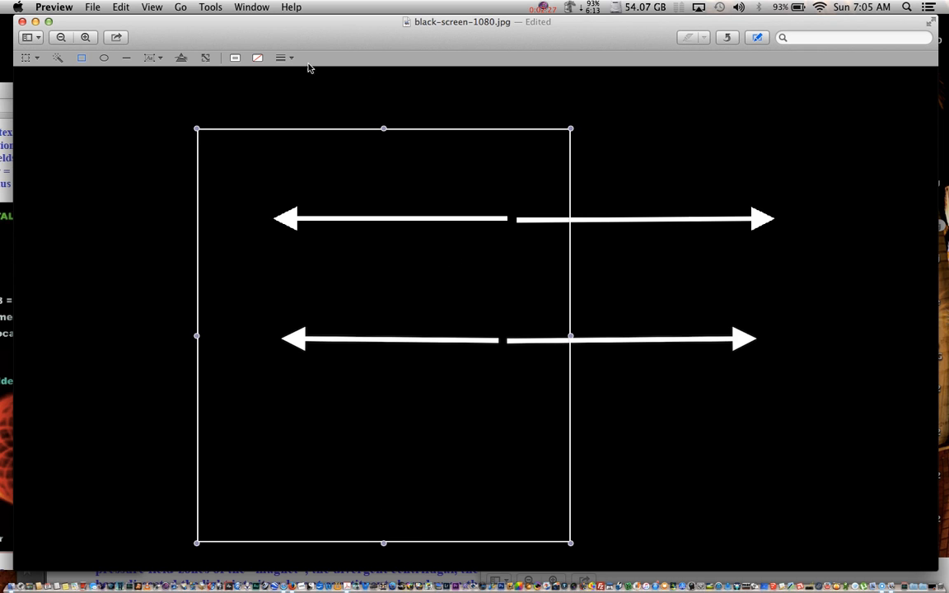
mouse_move(206, 341)
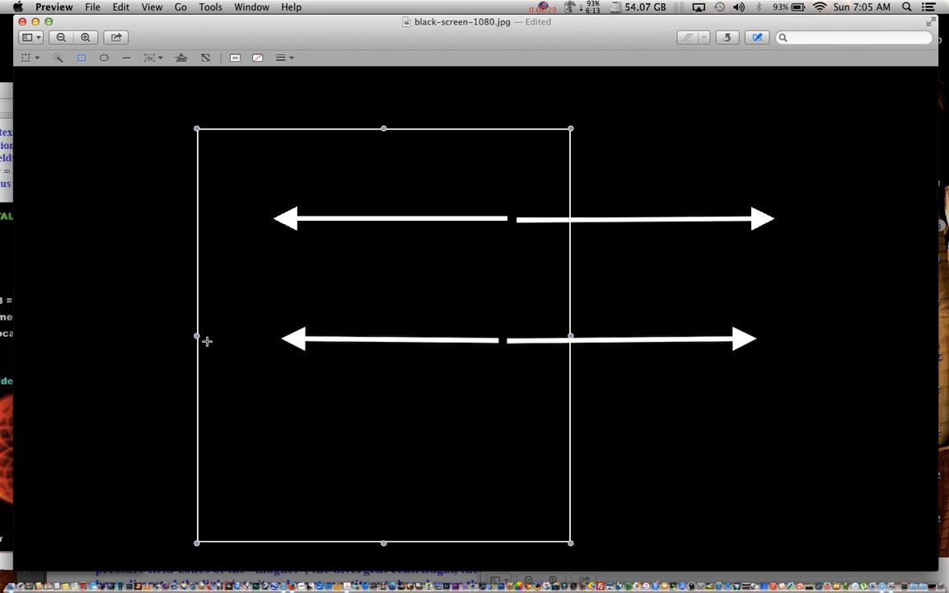
mouse_move(210, 18)
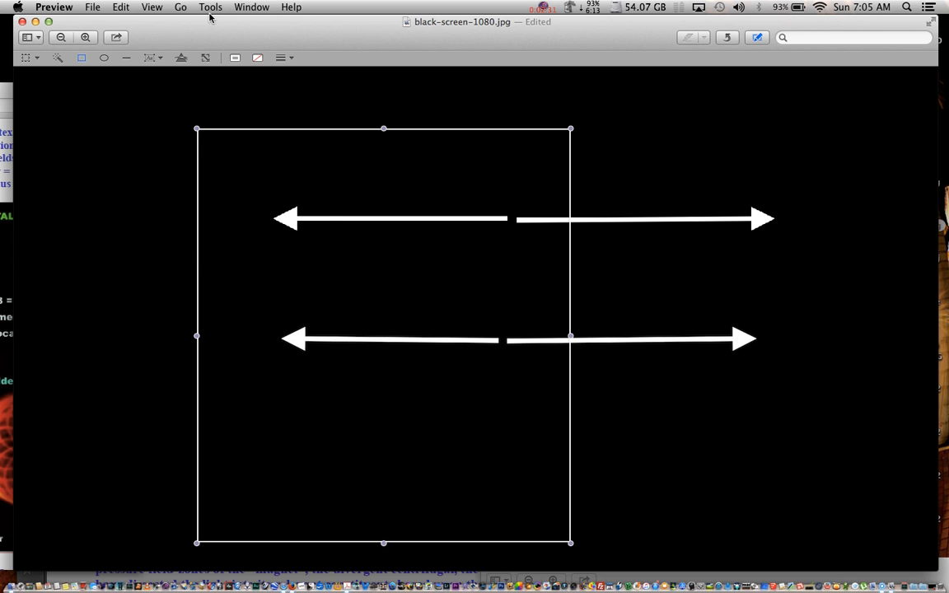
left_click(210, 7)
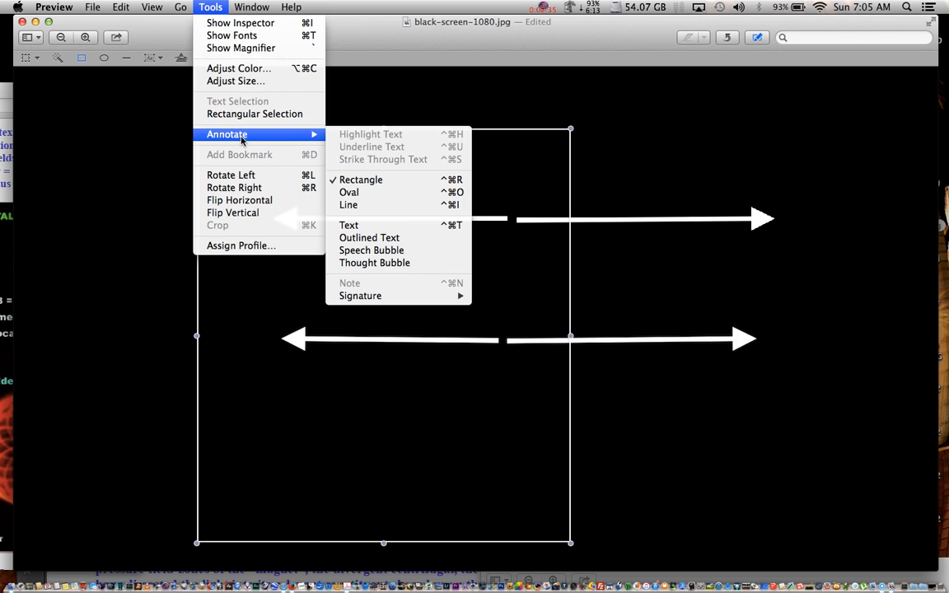
mouse_move(362, 218)
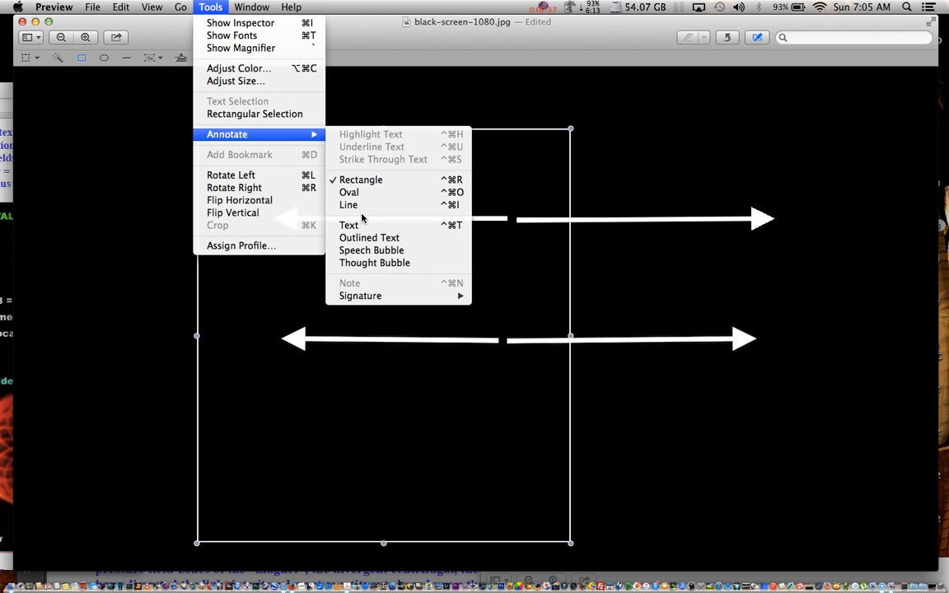
mouse_move(350, 224)
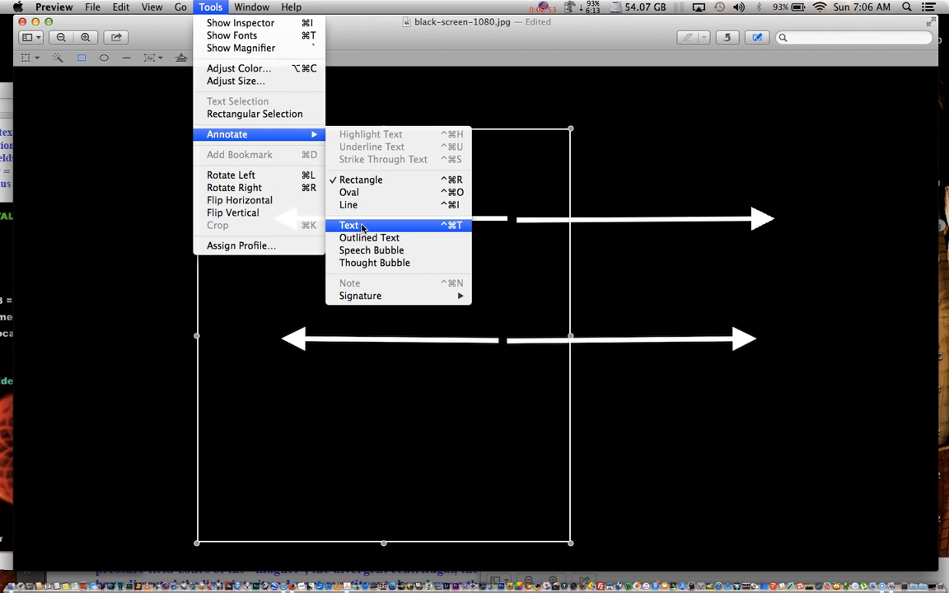
left_click(349, 225)
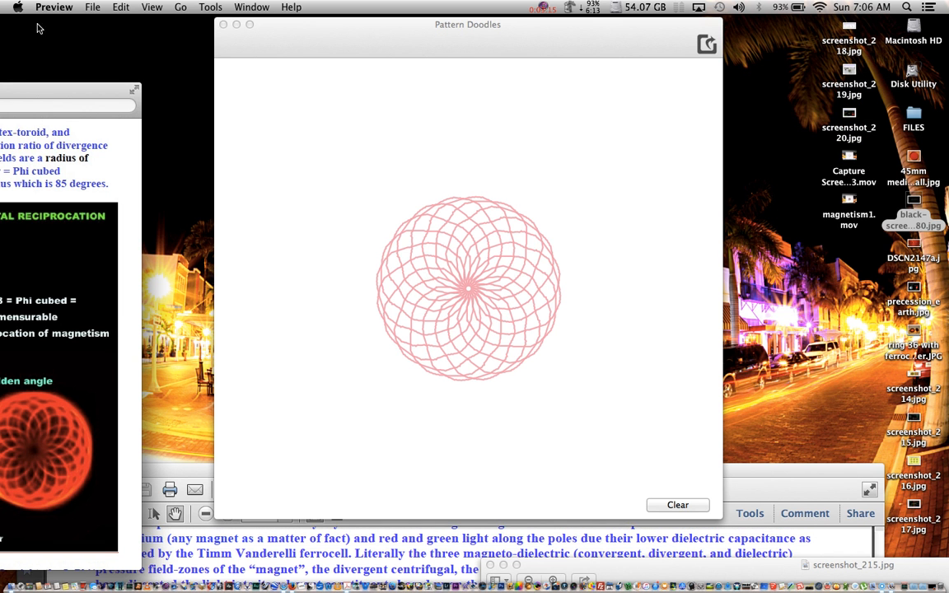
mouse_move(308, 195)
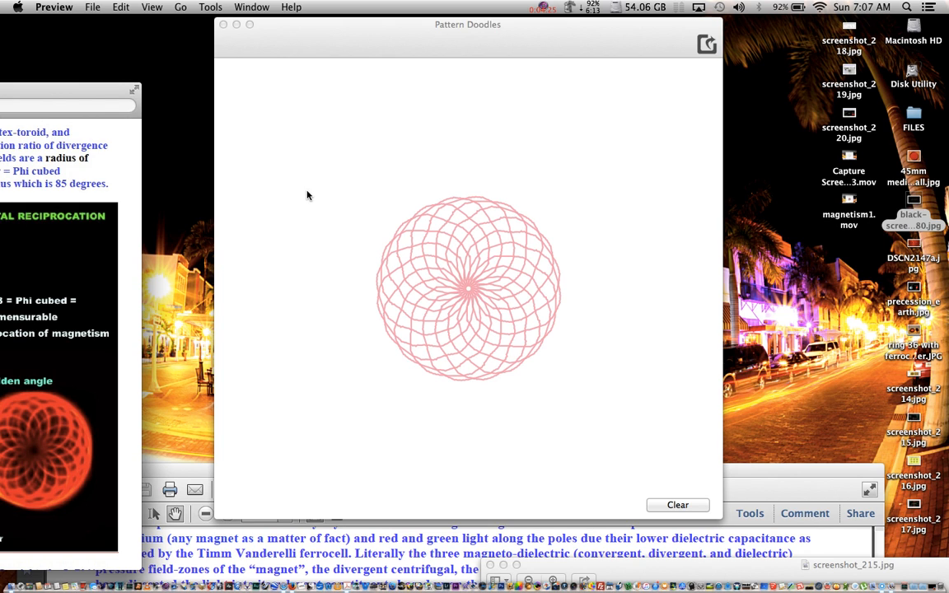
mouse_move(702, 328)
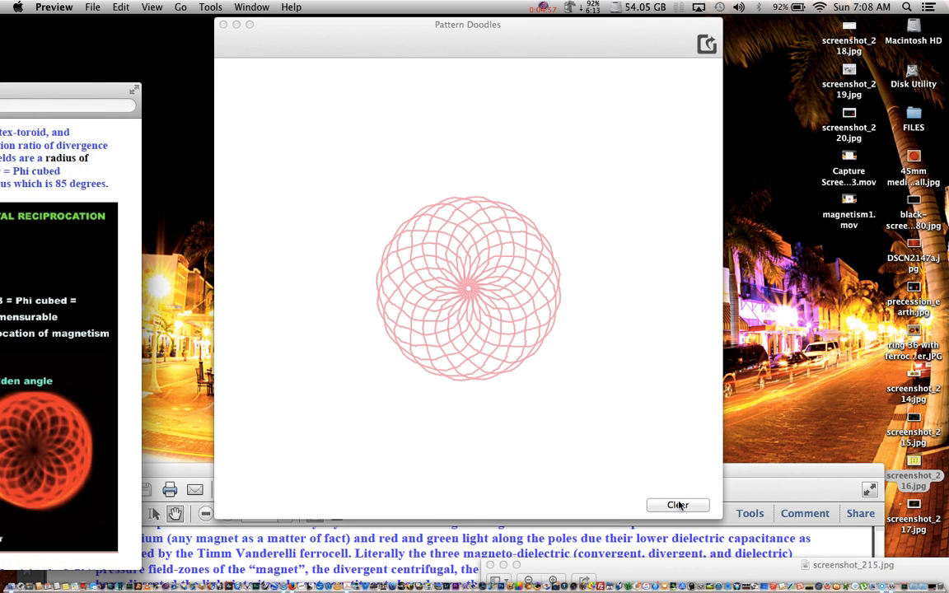
- Clear the canvas and draw a dense magenta rosette from the canvas centre
left_click(677, 505)
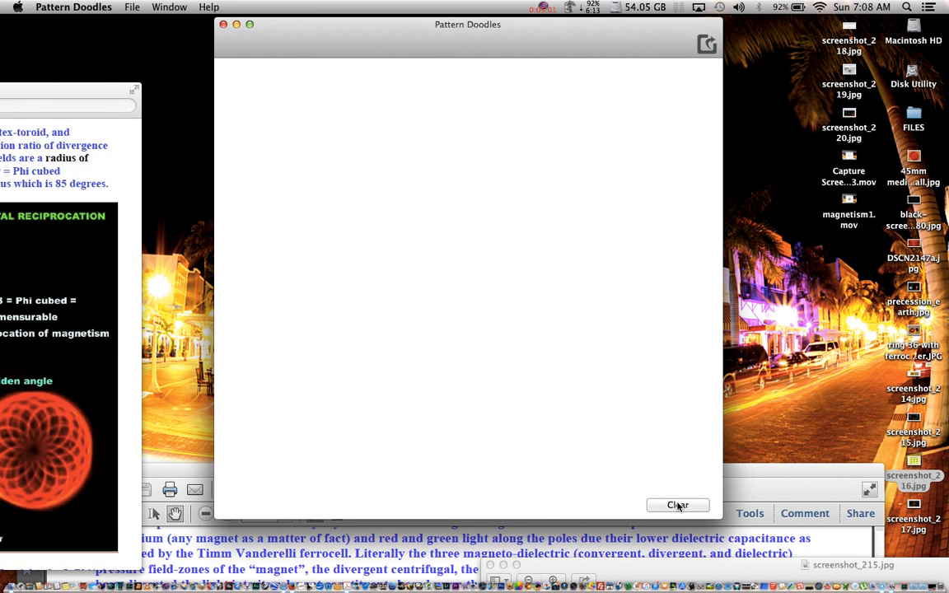
mouse_move(472, 290)
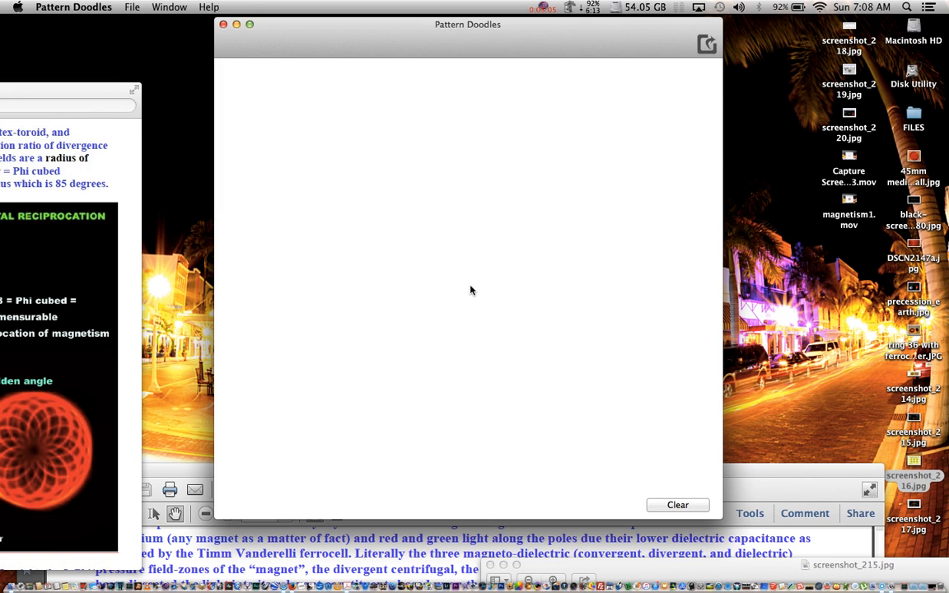
left_click(469, 288)
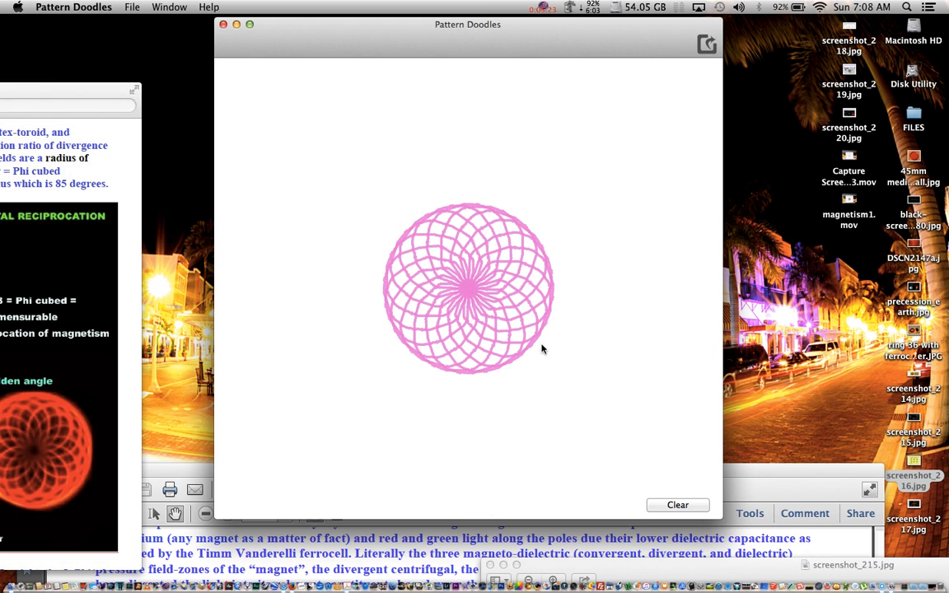
mouse_move(566, 367)
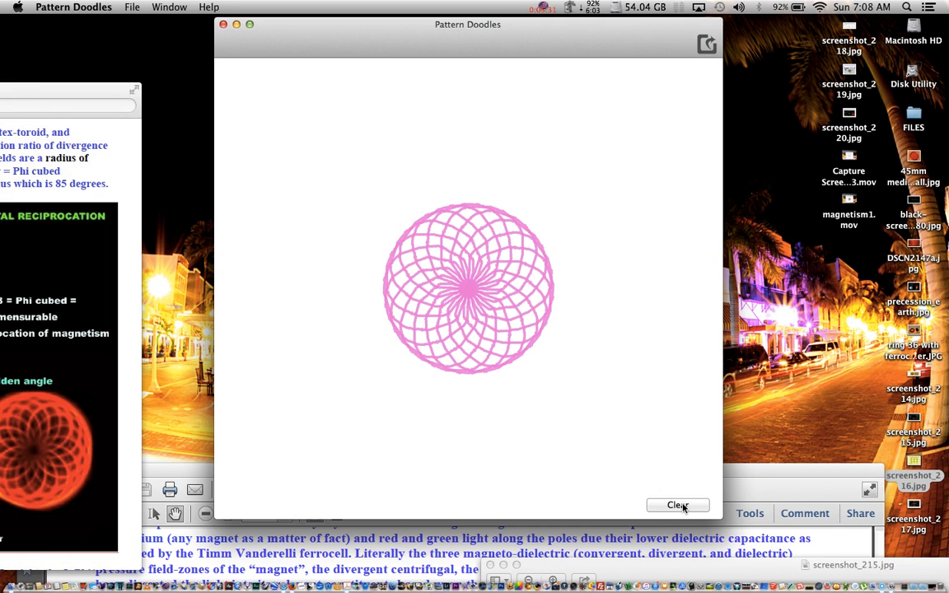
- Clear the pink rosette, draw a trial purple spiral from the centre, then clear it
left_click(677, 505)
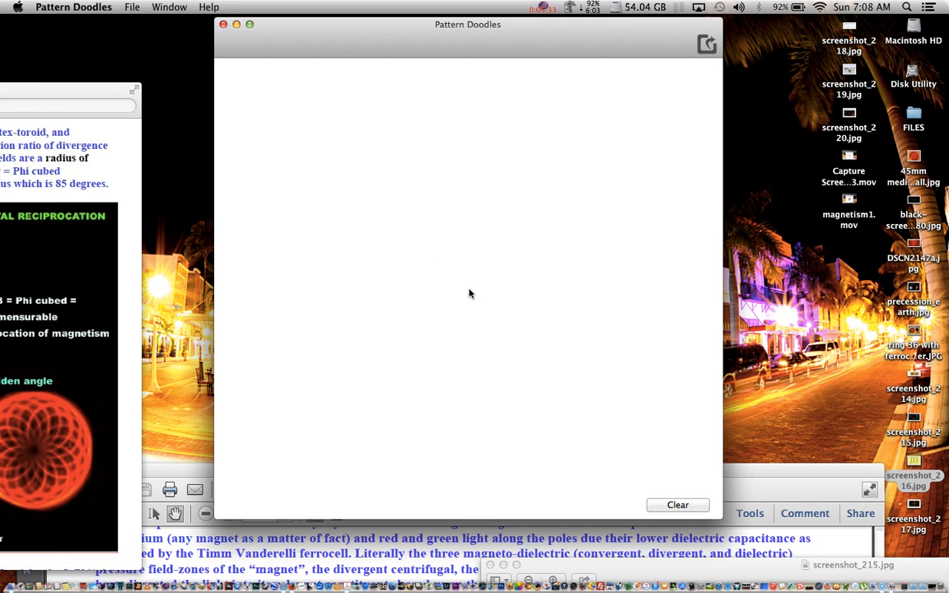
left_click(468, 288)
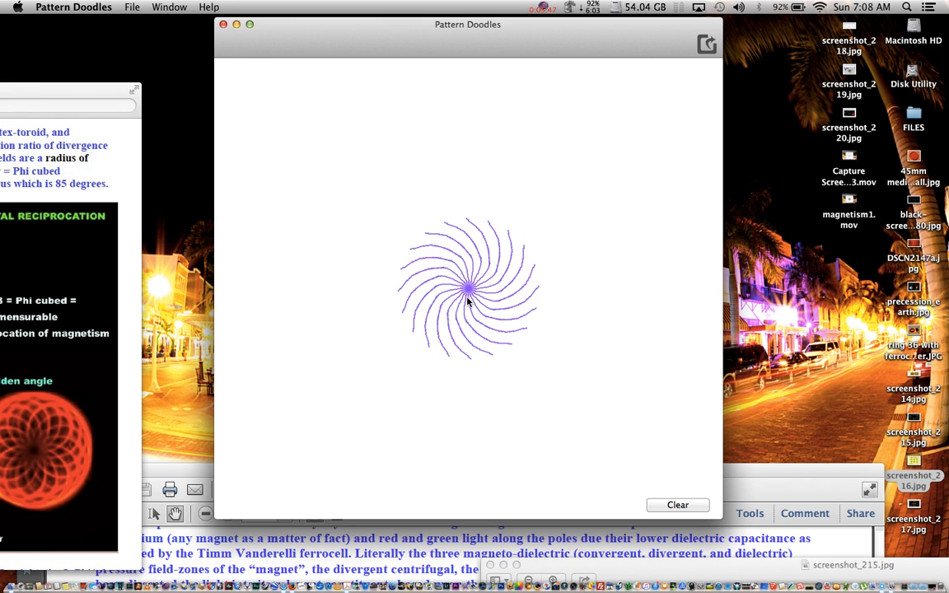
mouse_move(472, 282)
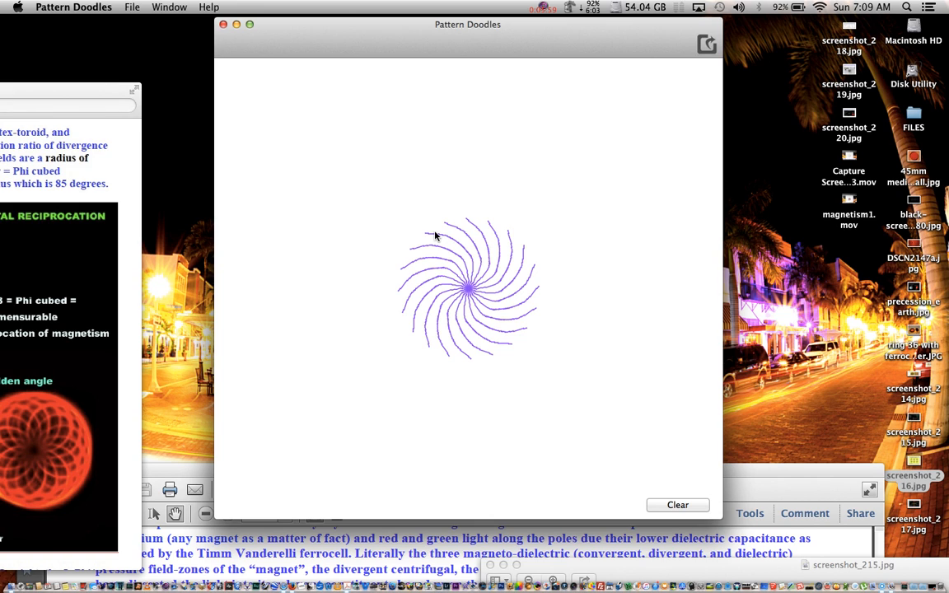
mouse_move(476, 306)
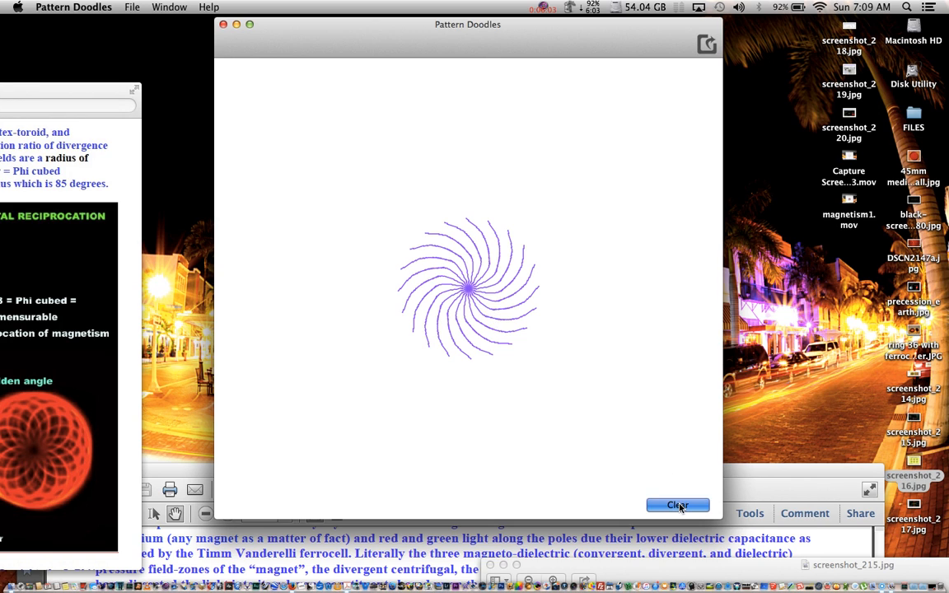
left_click(677, 505)
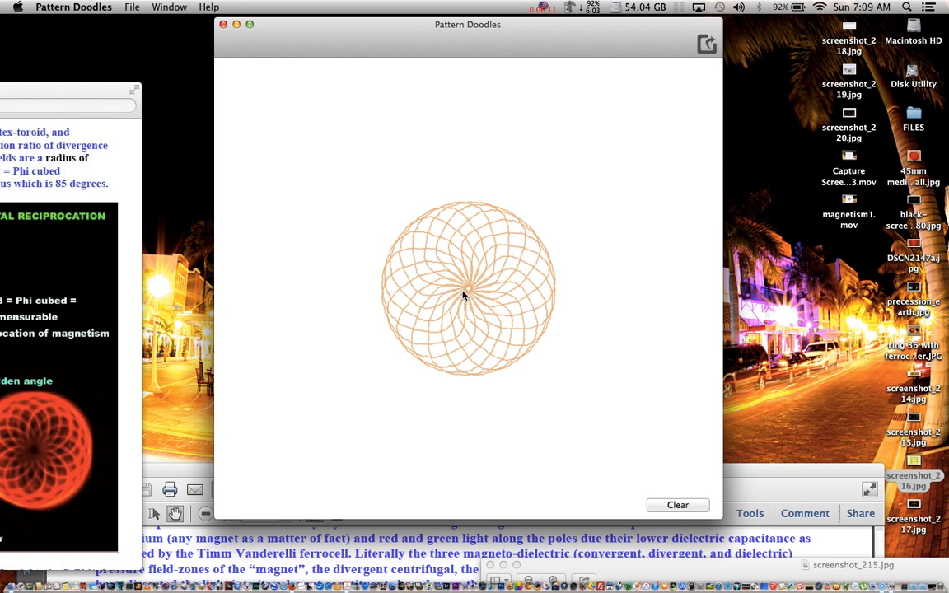
mouse_move(610, 301)
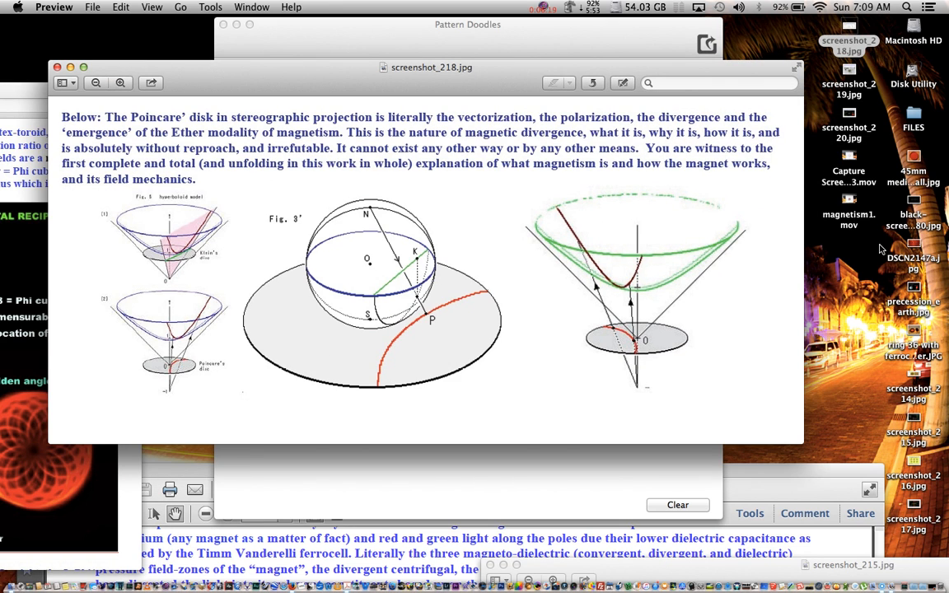
- Open screenshot_214.jpg, the sunflower phyllotaxis comparison, in Preview
double_click(913, 376)
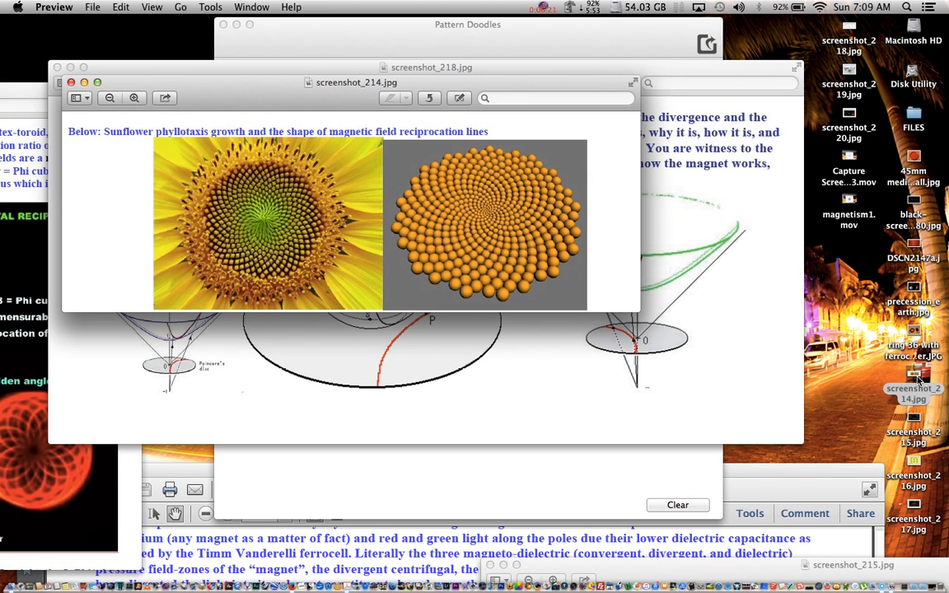
mouse_move(262, 237)
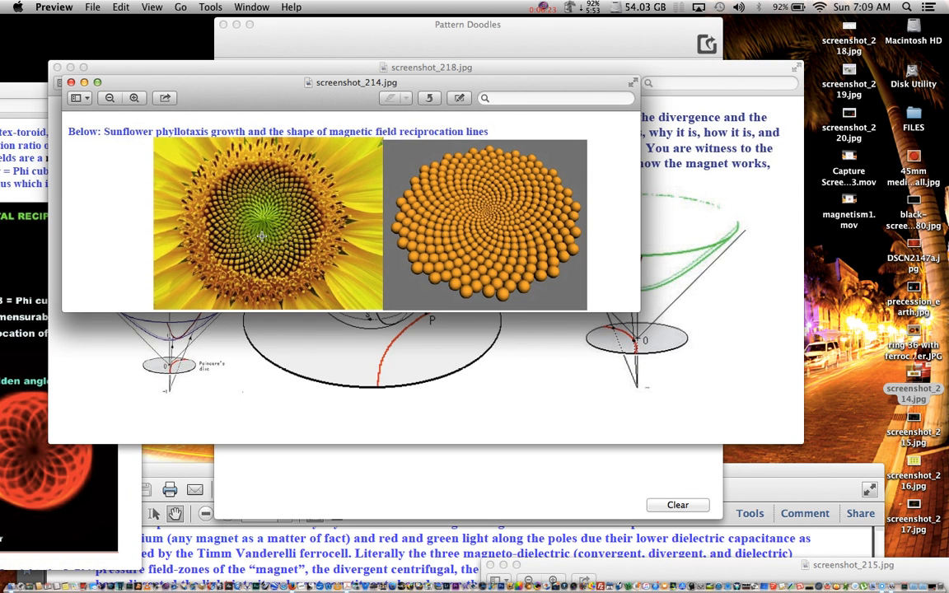
mouse_move(450, 242)
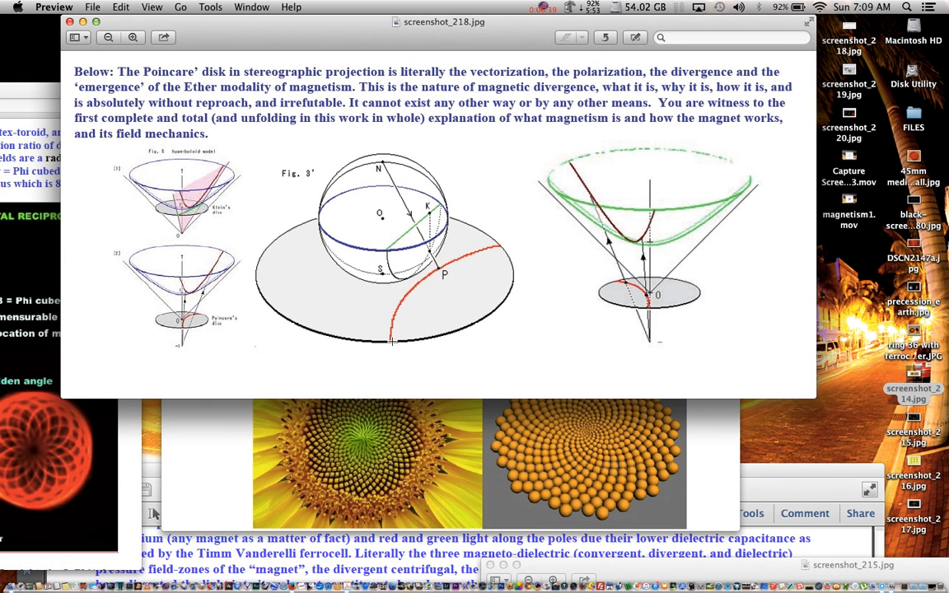
mouse_move(461, 225)
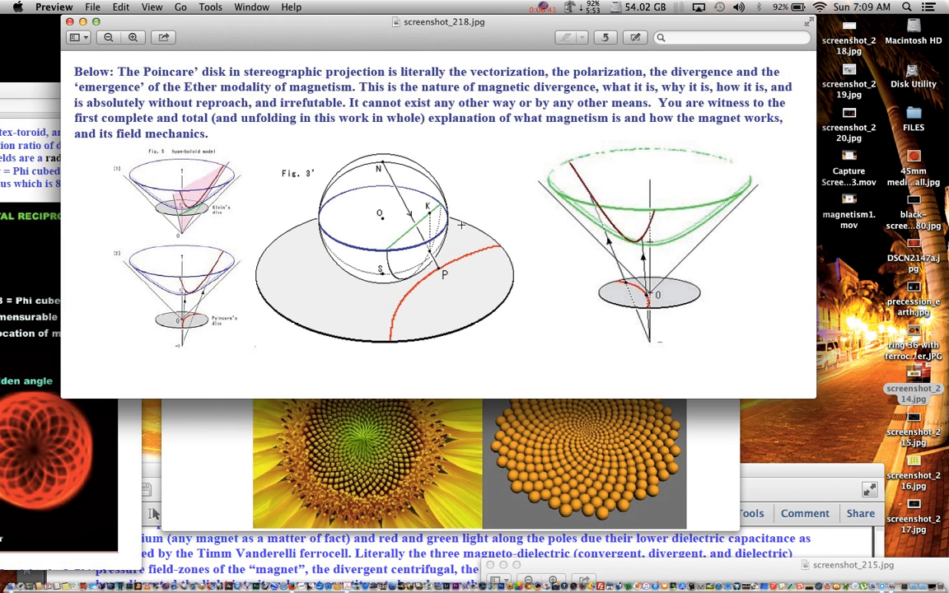
mouse_move(500, 240)
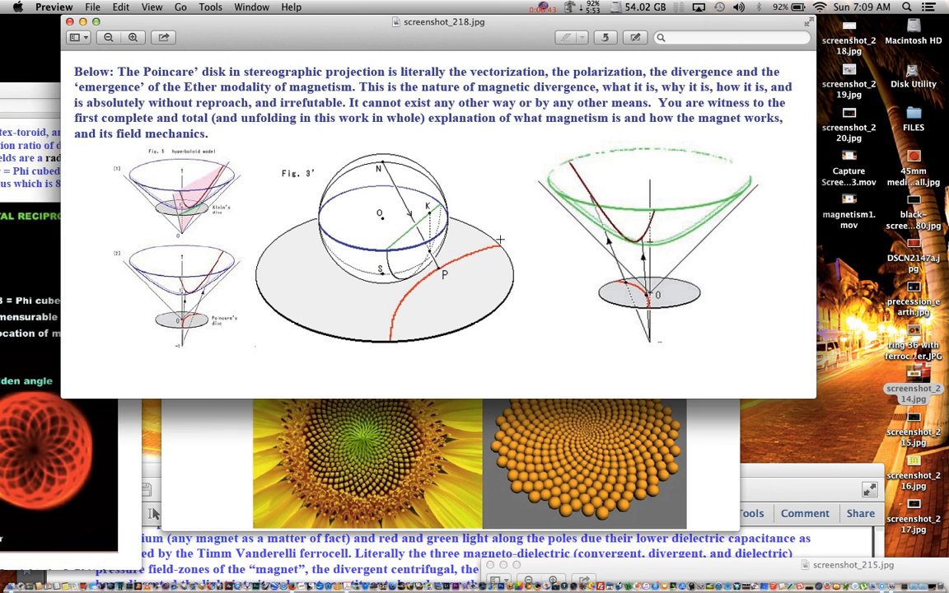
mouse_move(841, 339)
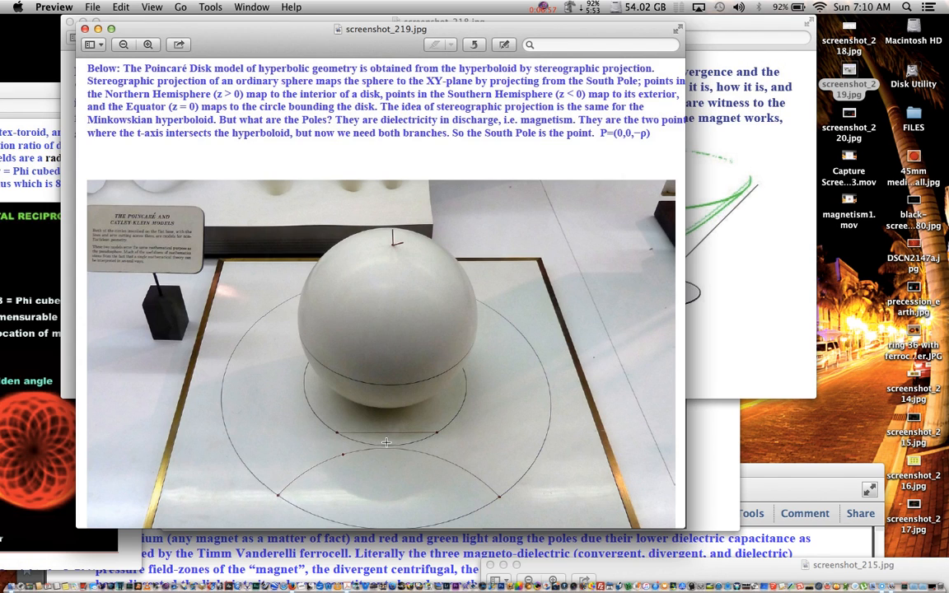
mouse_move(354, 459)
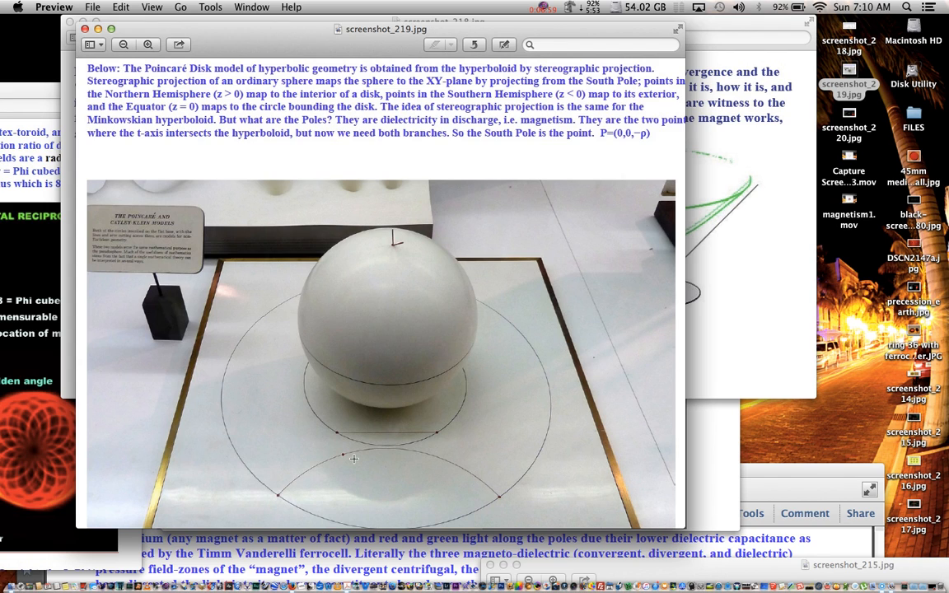
mouse_move(527, 497)
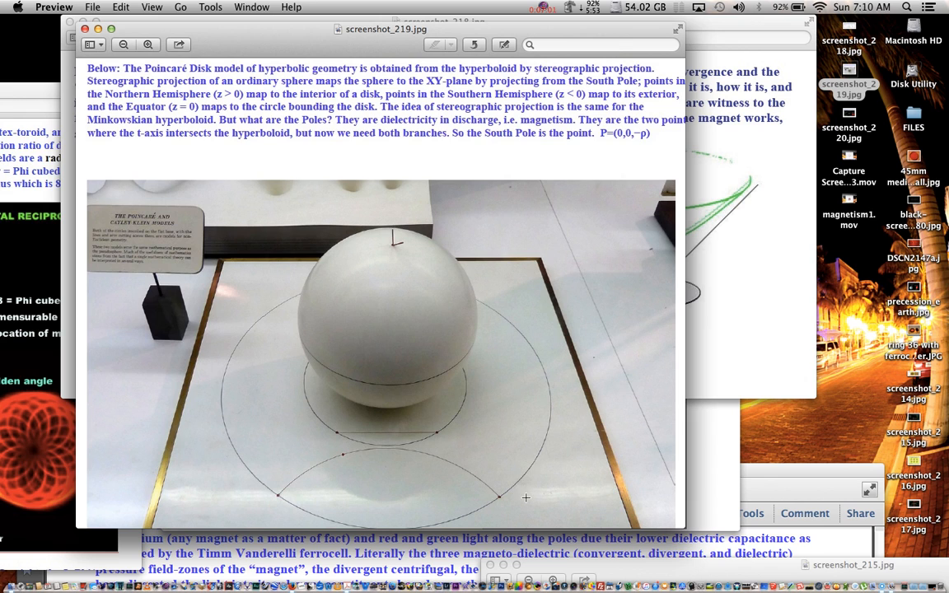
mouse_move(505, 275)
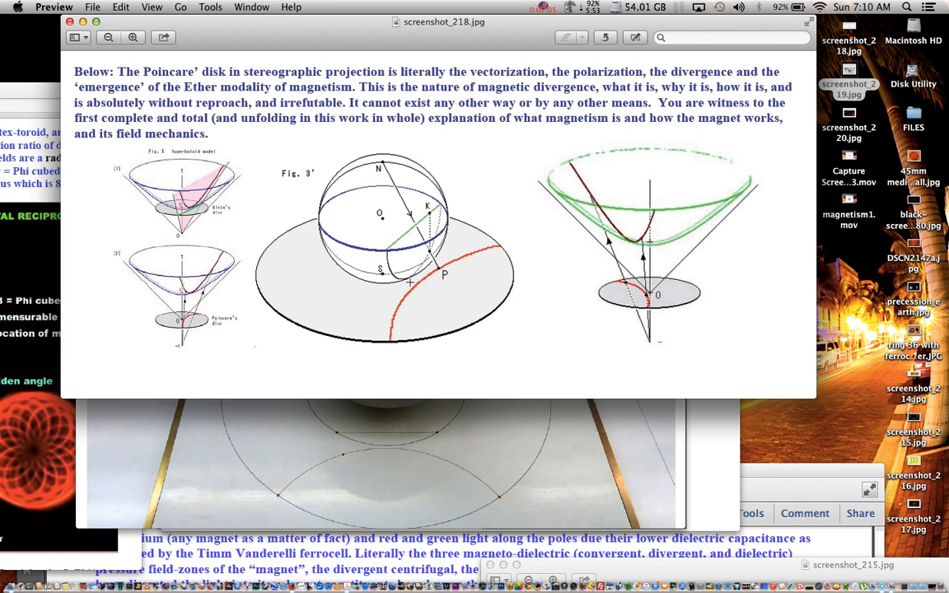
mouse_move(427, 255)
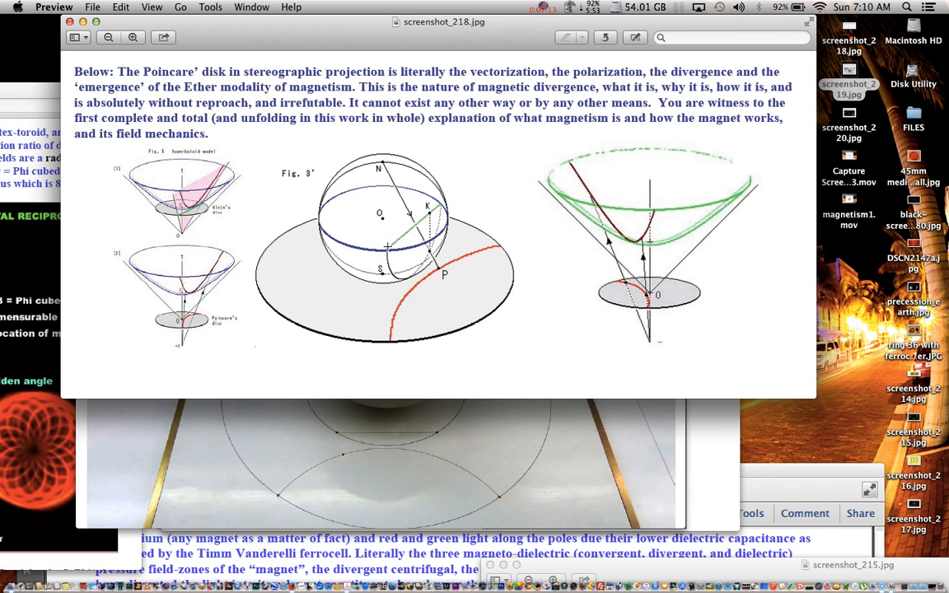
mouse_move(374, 449)
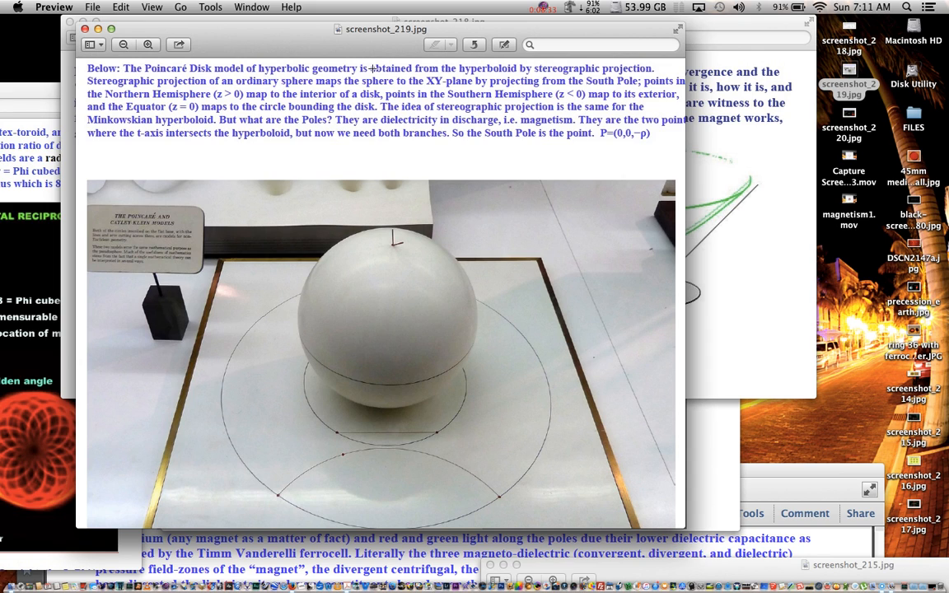
mouse_move(263, 58)
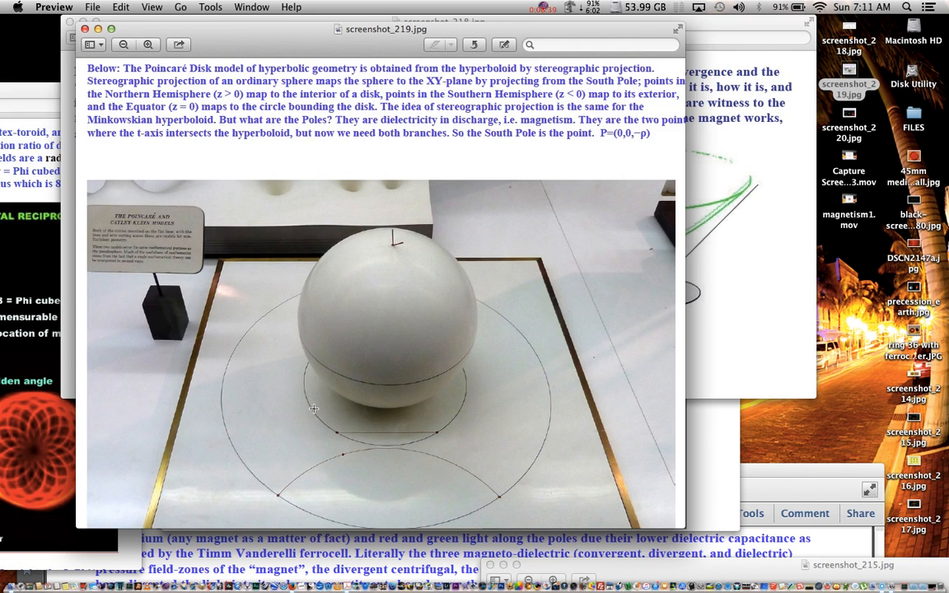
mouse_move(443, 440)
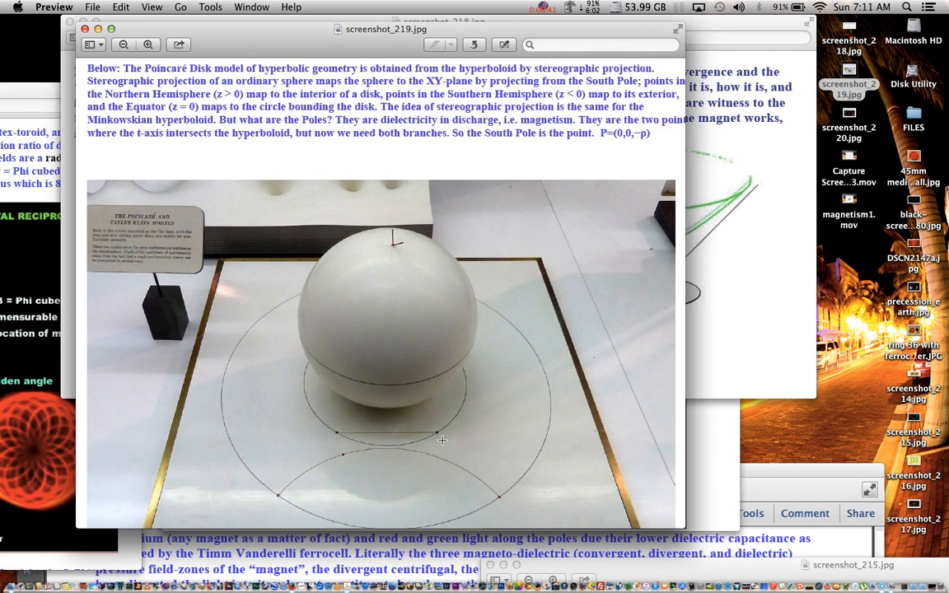
mouse_move(289, 499)
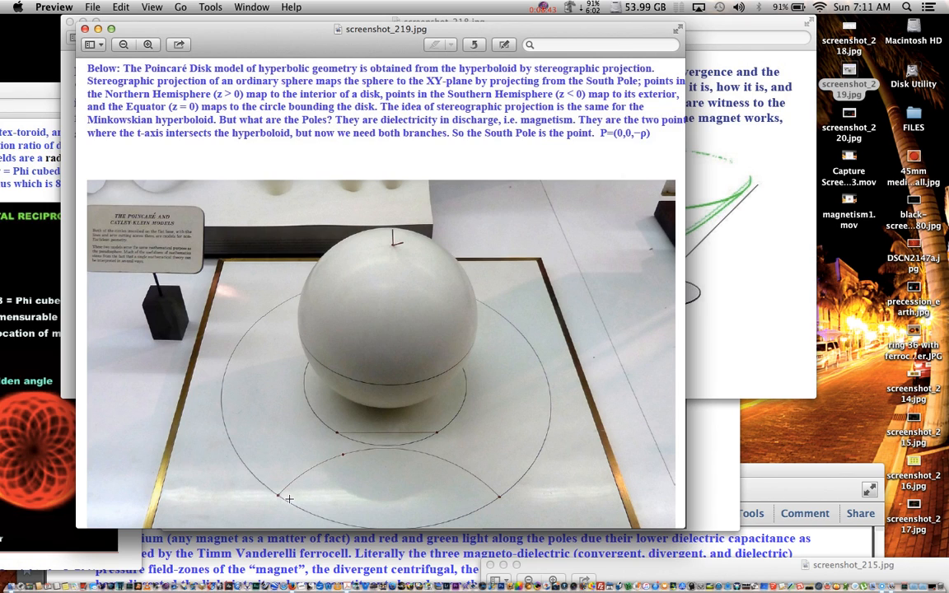
mouse_move(322, 472)
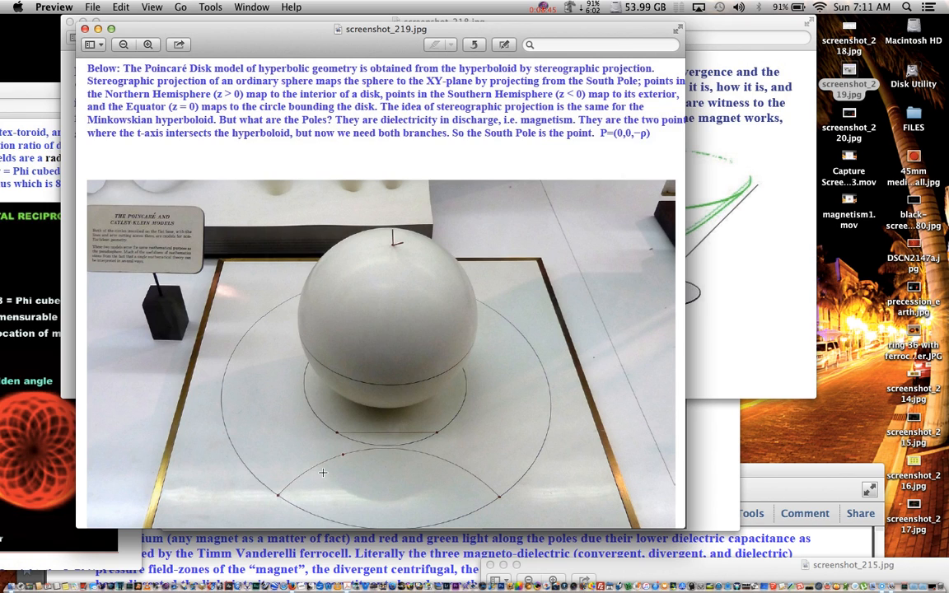
mouse_move(488, 490)
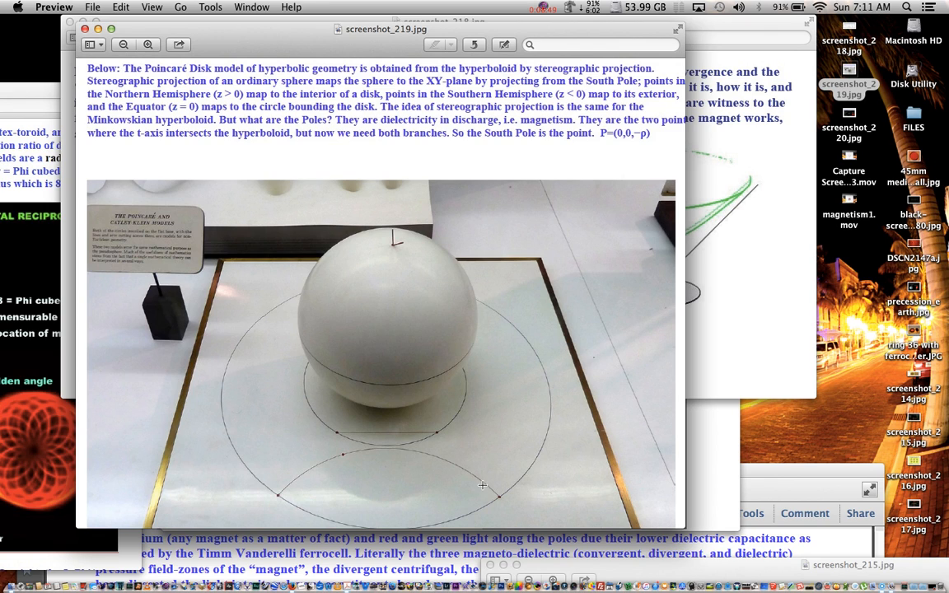
mouse_move(505, 517)
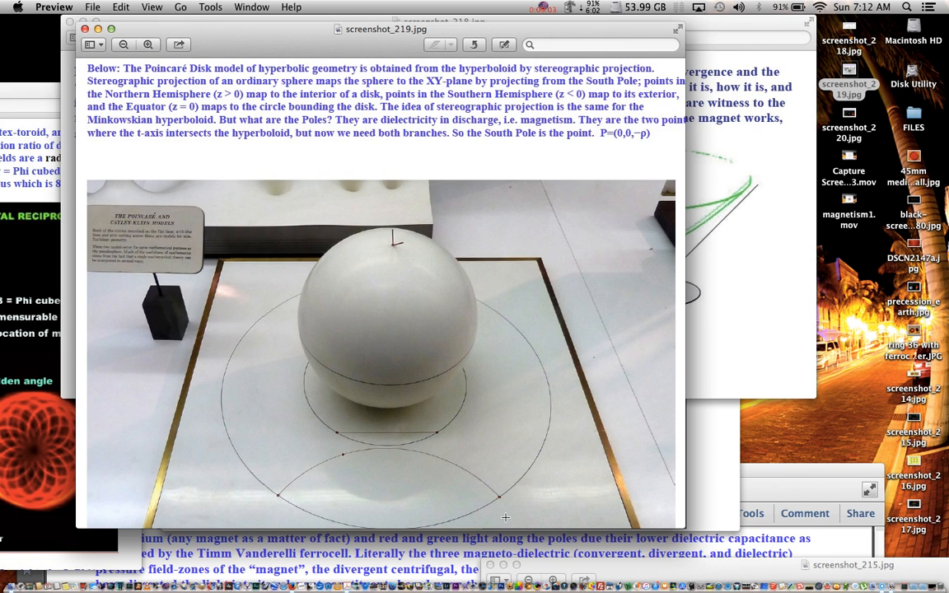
mouse_move(361, 300)
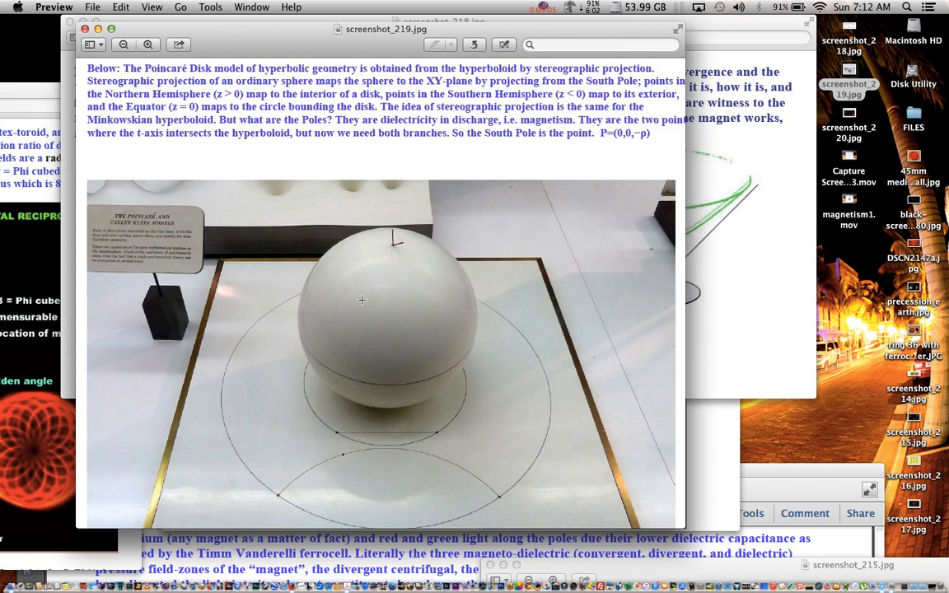
mouse_move(399, 324)
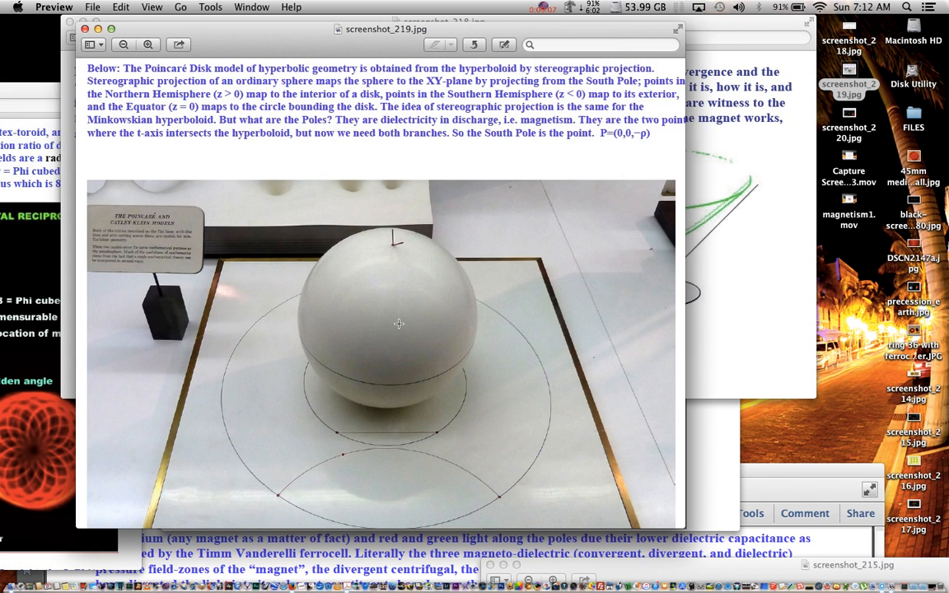
mouse_move(476, 320)
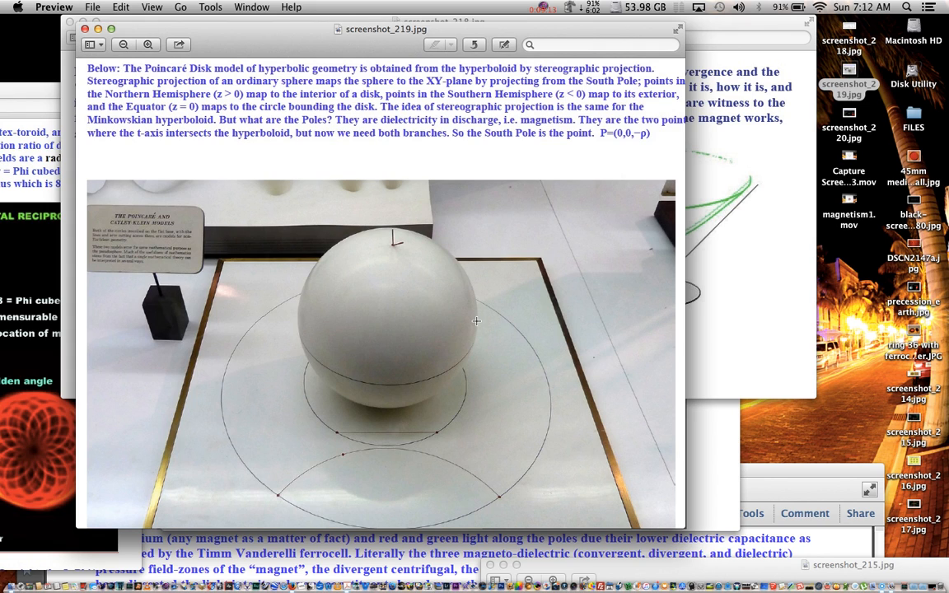
mouse_move(503, 494)
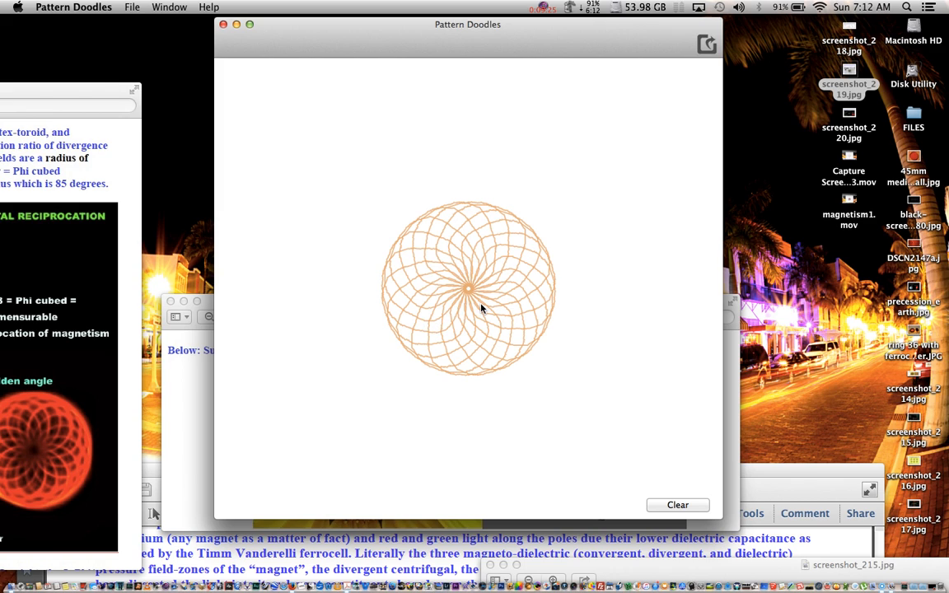
mouse_move(472, 288)
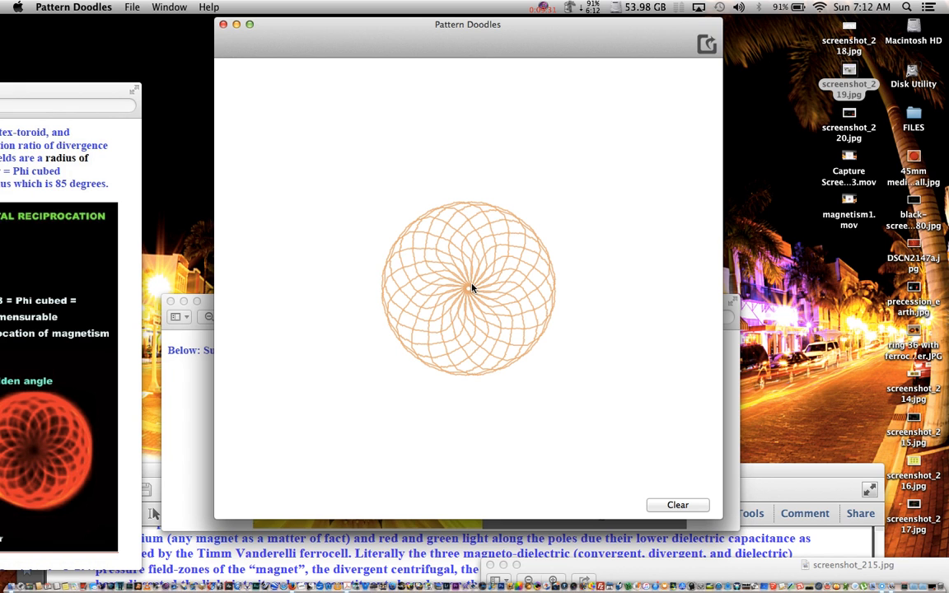
mouse_move(893, 332)
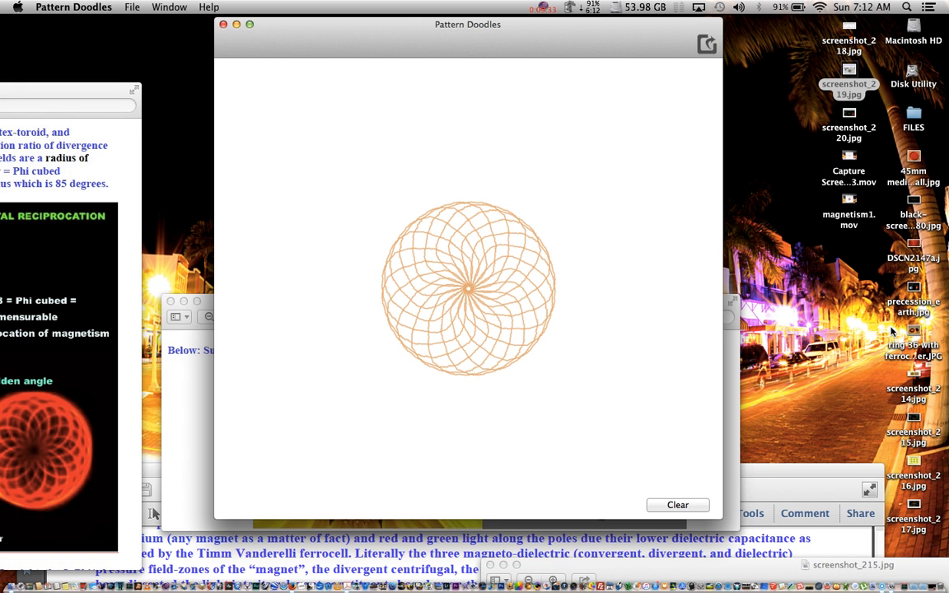
- Open the magnetism PDF in Acrobat, showing page 174's ferrocell magnet photos
double_click(913, 346)
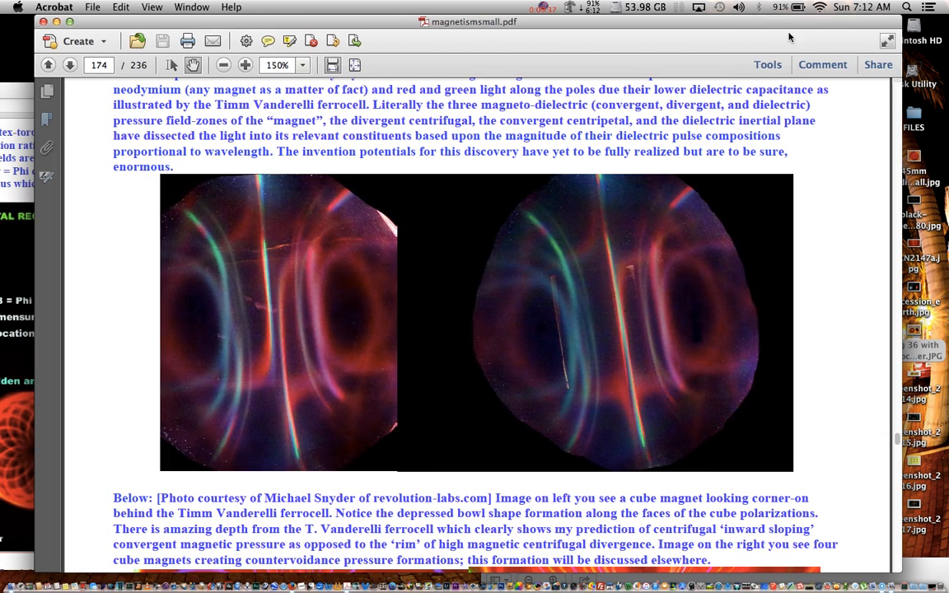
mouse_move(653, 371)
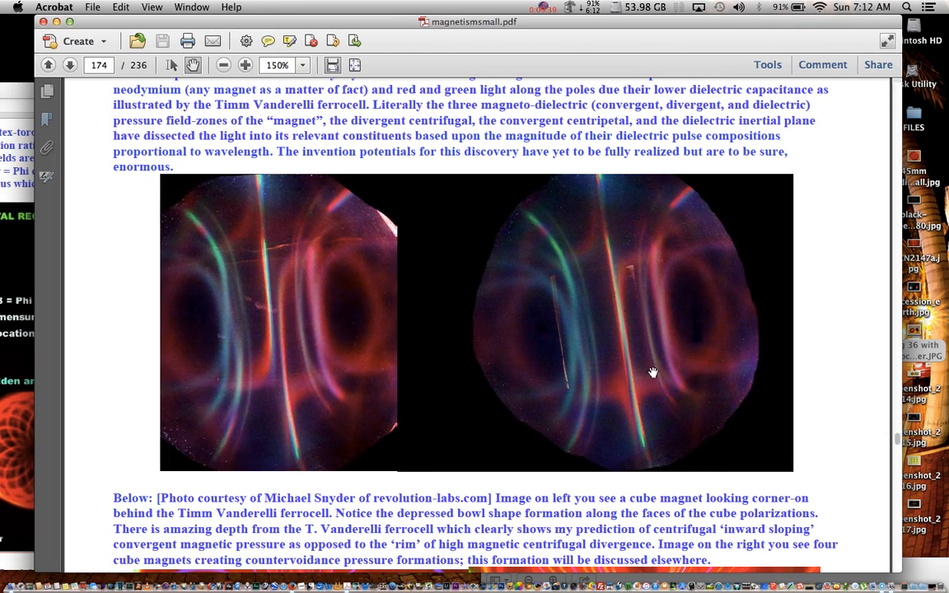
- Scroll the magnetism PDF to page 172's cube-magnet ferrocell photos III and IV
scroll("down", 3)
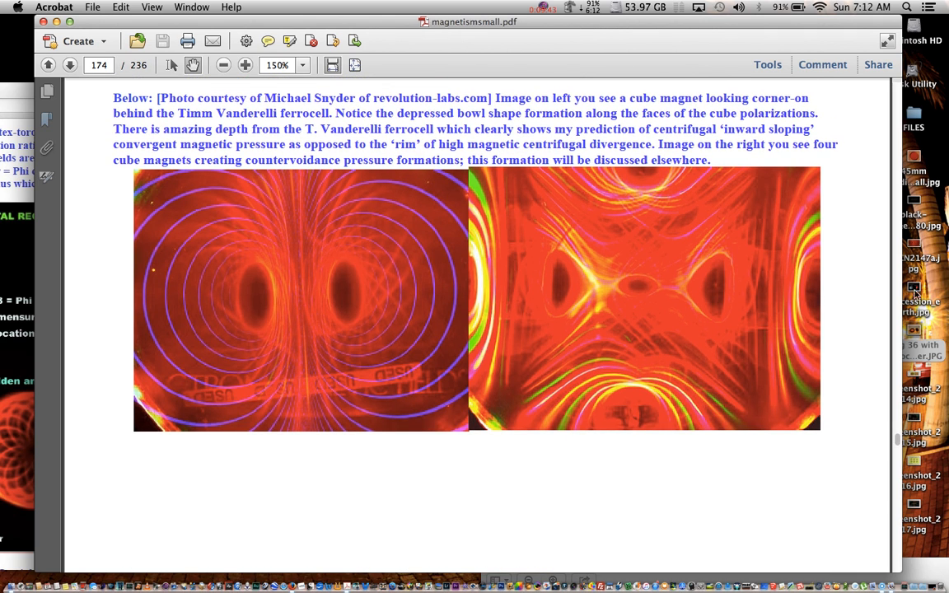
scroll("down", 3)
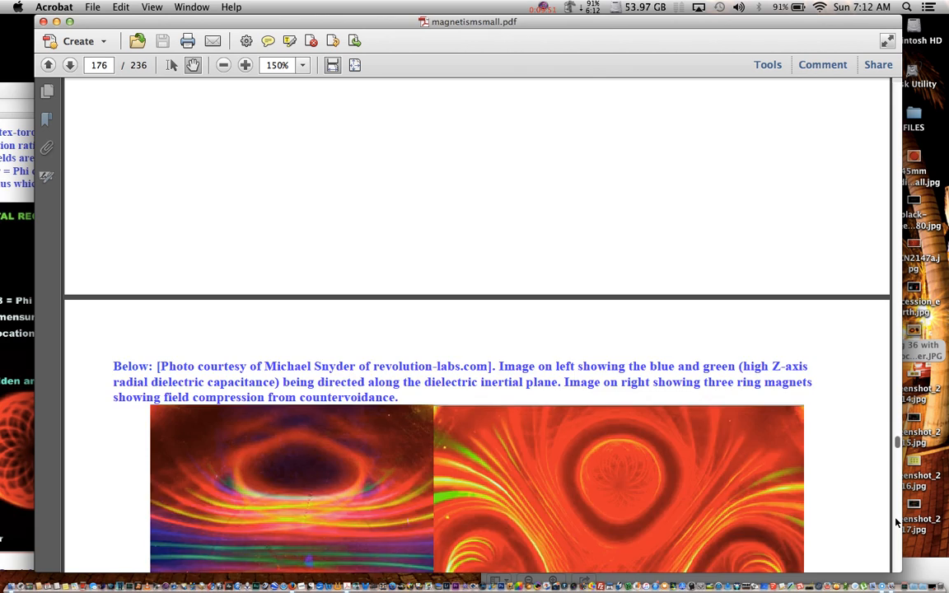
scroll("down", 3)
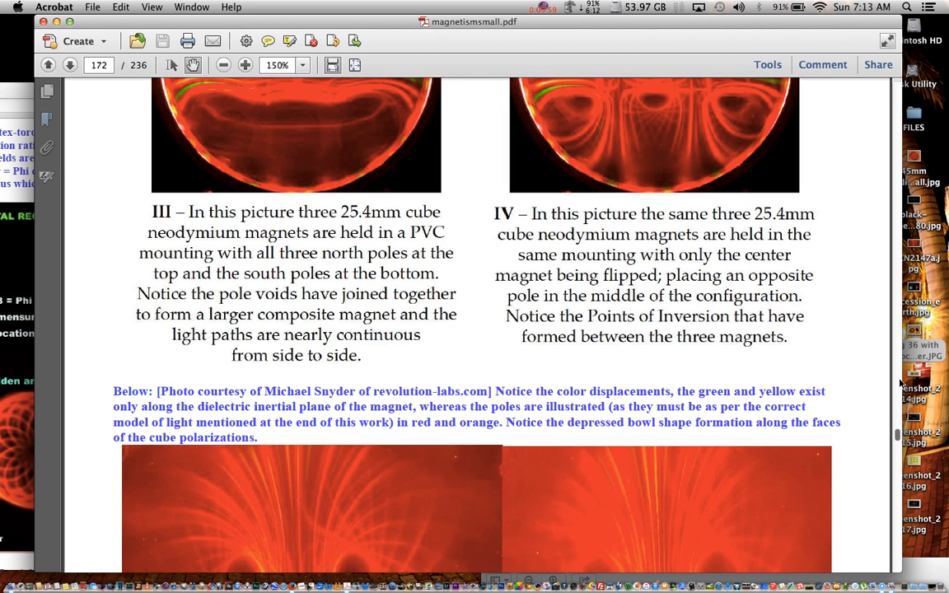
- Scroll down page 172 to the paired red-orange cube-magnet ferrocell photos
scroll("down", 3)
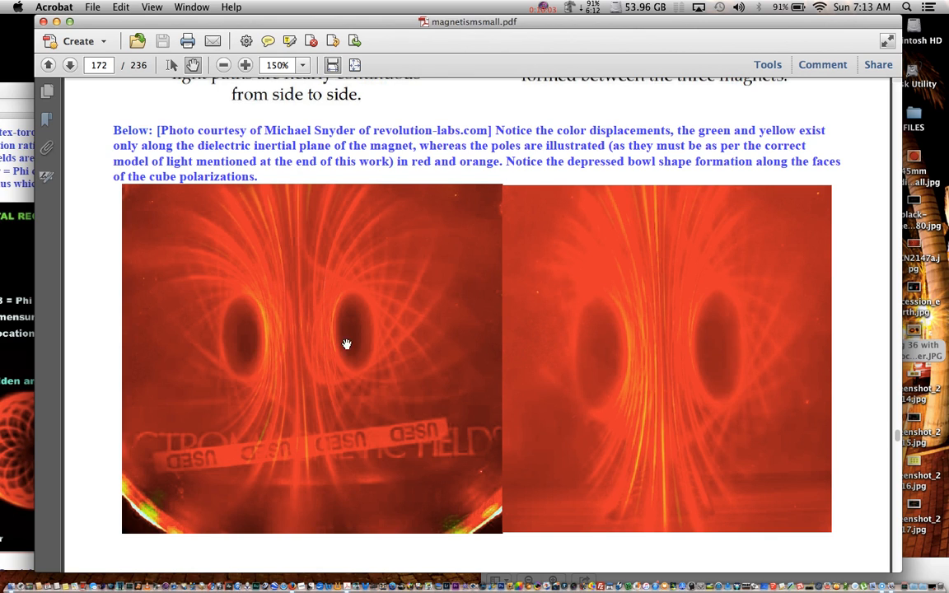
mouse_move(257, 293)
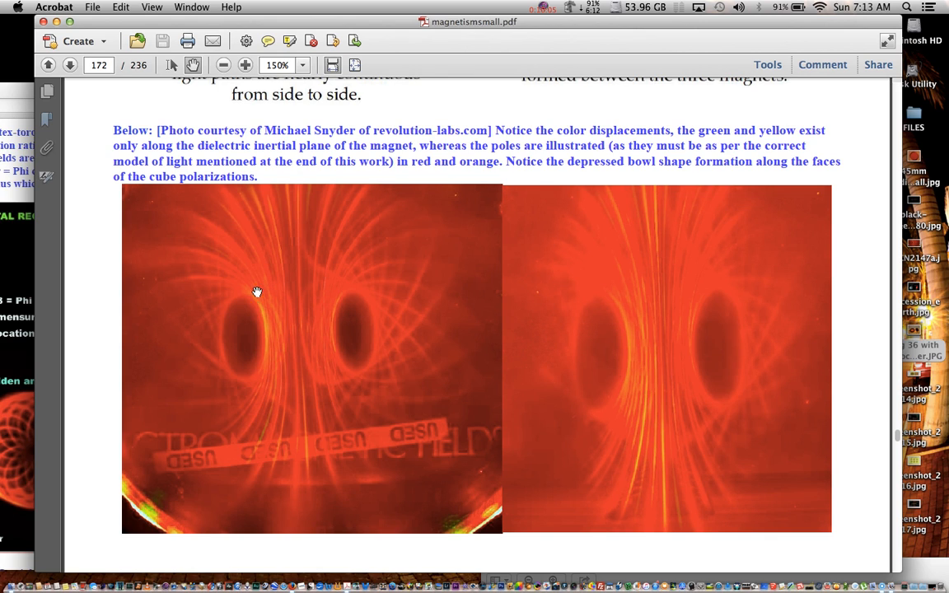
mouse_move(265, 356)
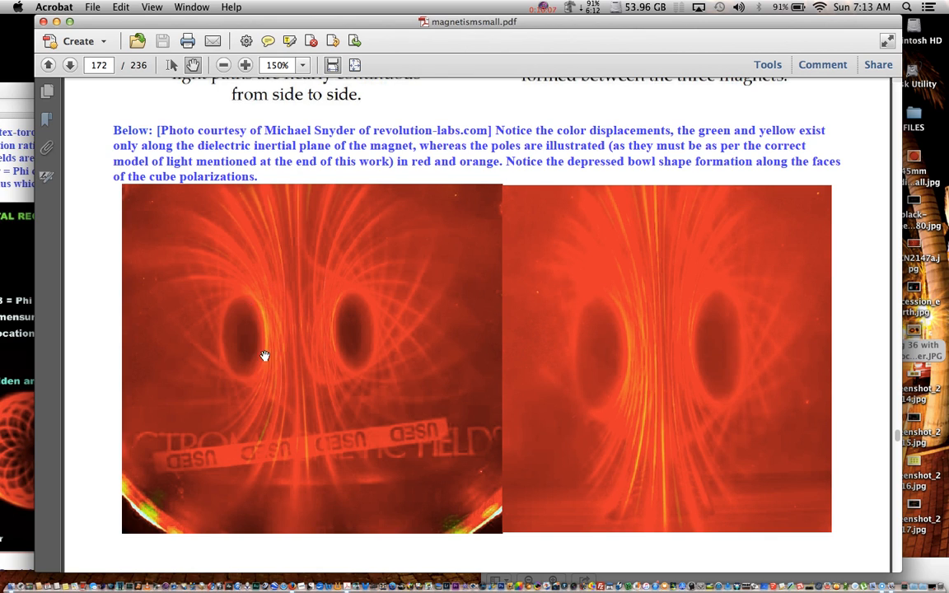
mouse_move(249, 357)
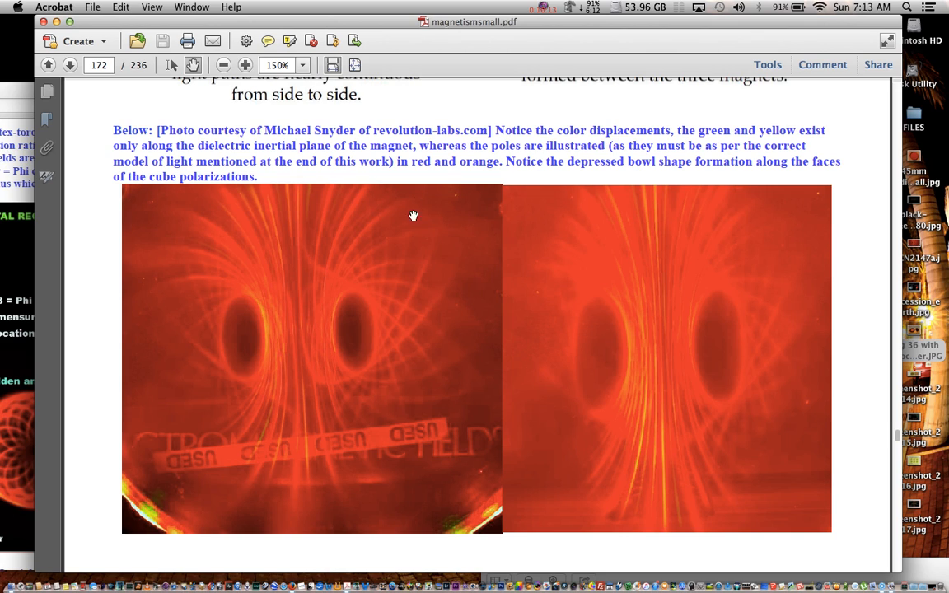
mouse_move(345, 298)
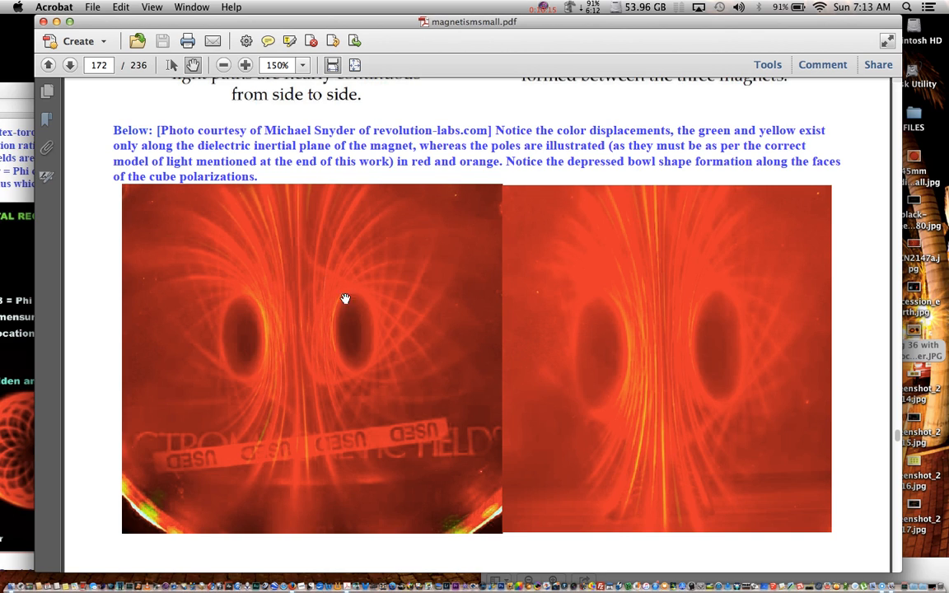
mouse_move(334, 372)
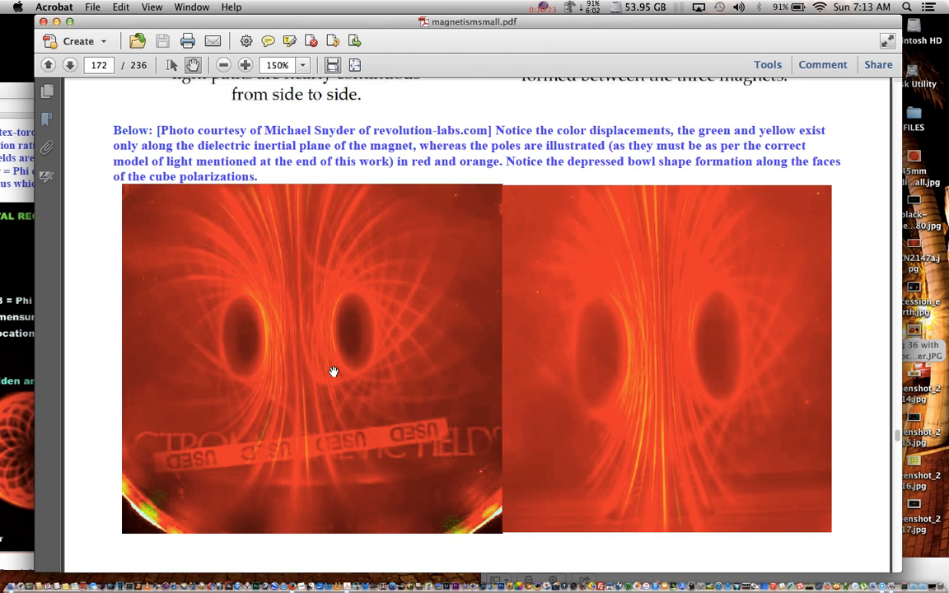
mouse_move(463, 320)
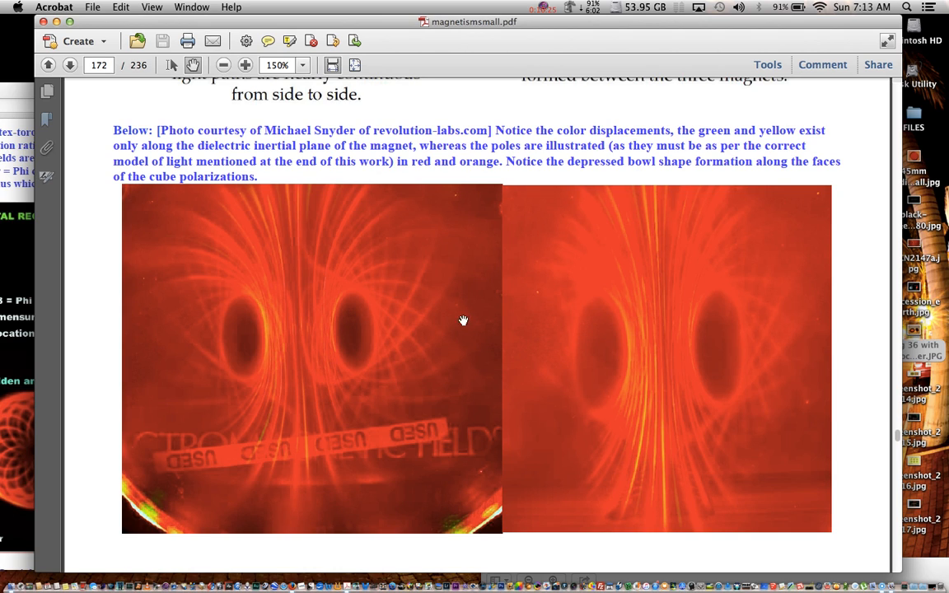
mouse_move(268, 326)
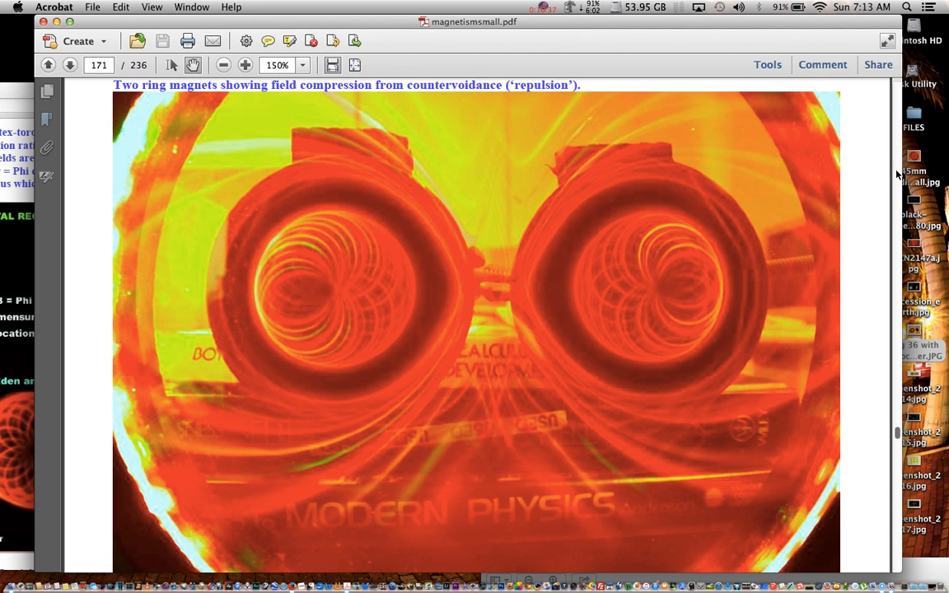
mouse_move(597, 38)
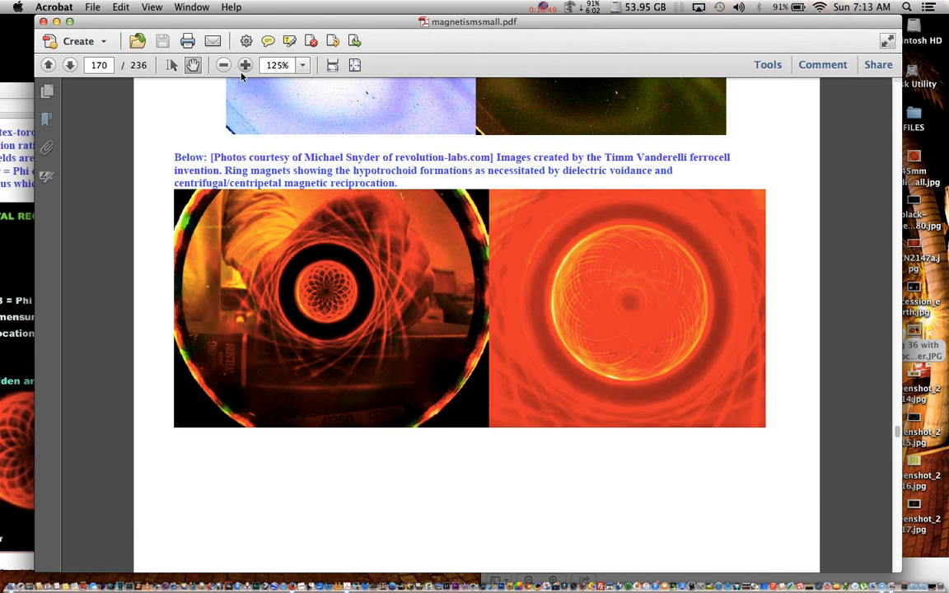
- Zoom in on page 170's ring-magnet photo until its central rosette fills the window
left_click(245, 65)
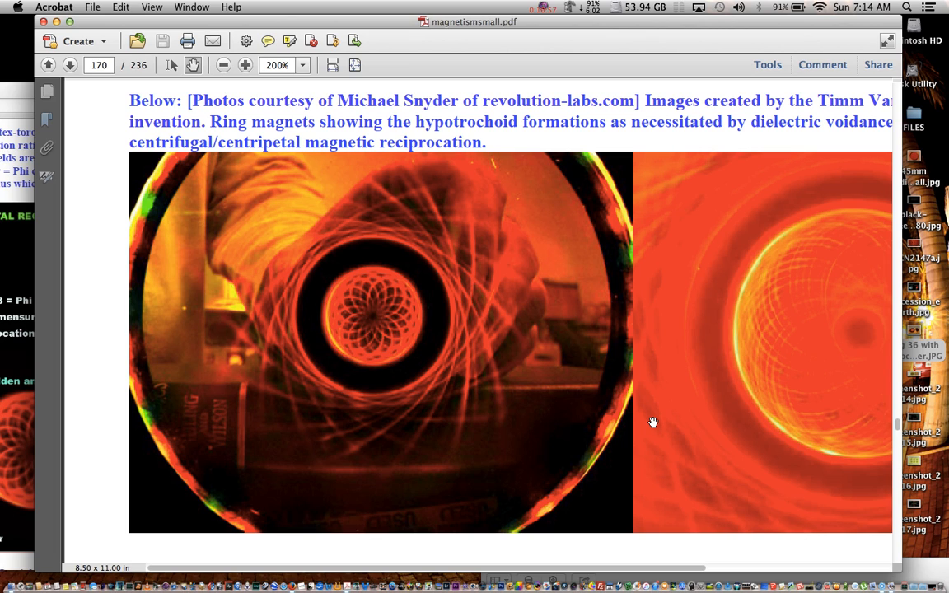
mouse_move(496, 400)
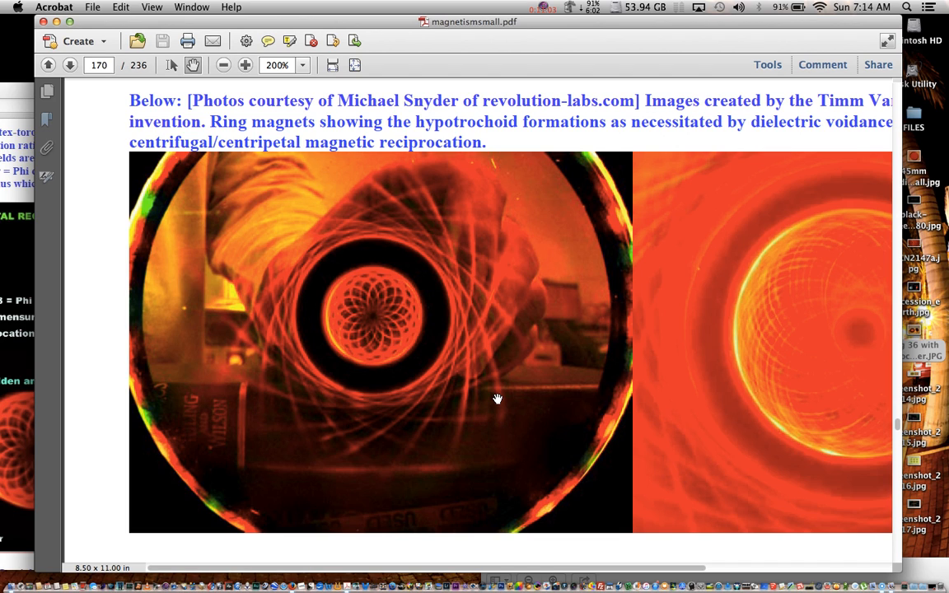
mouse_move(370, 329)
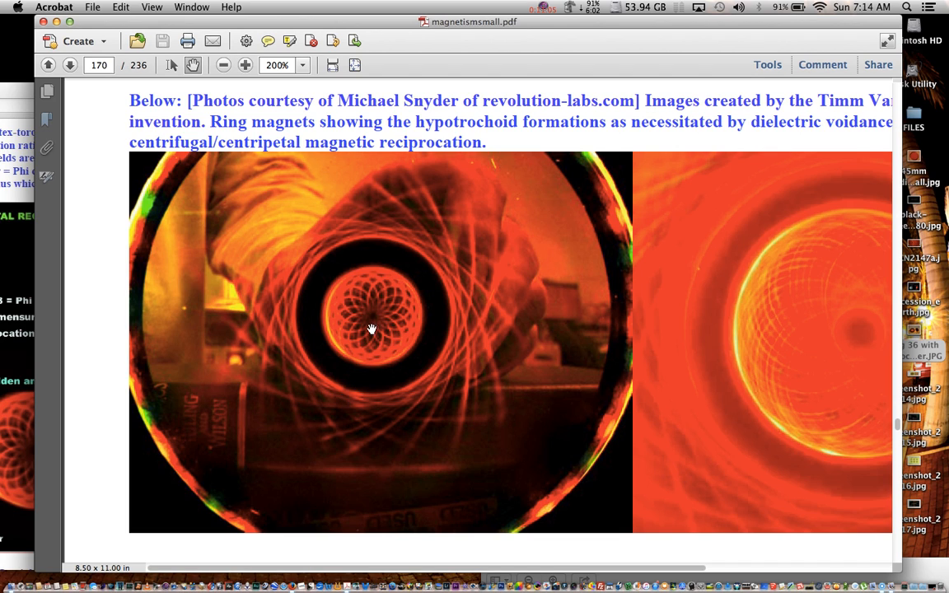
left_click(244, 65)
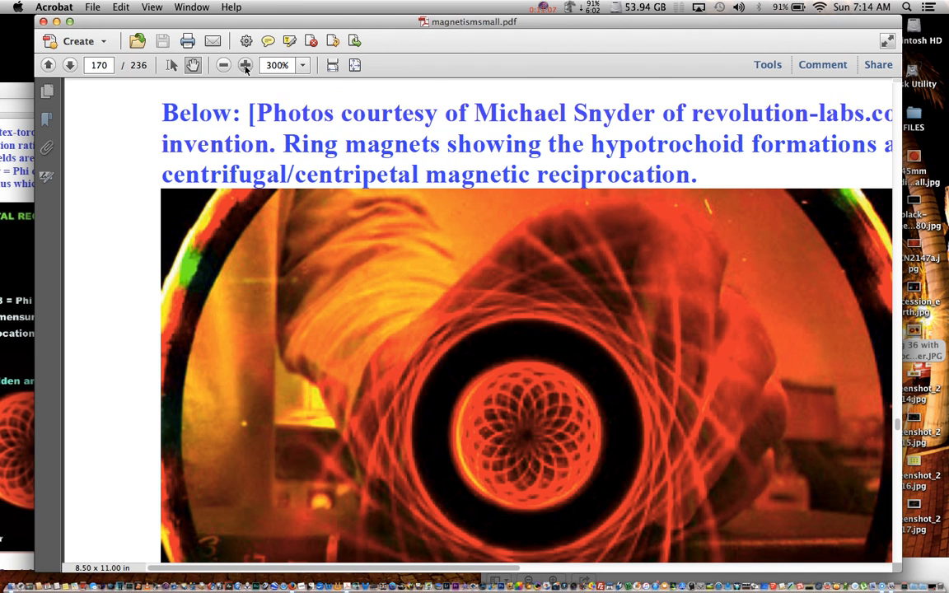
scroll("down", 3)
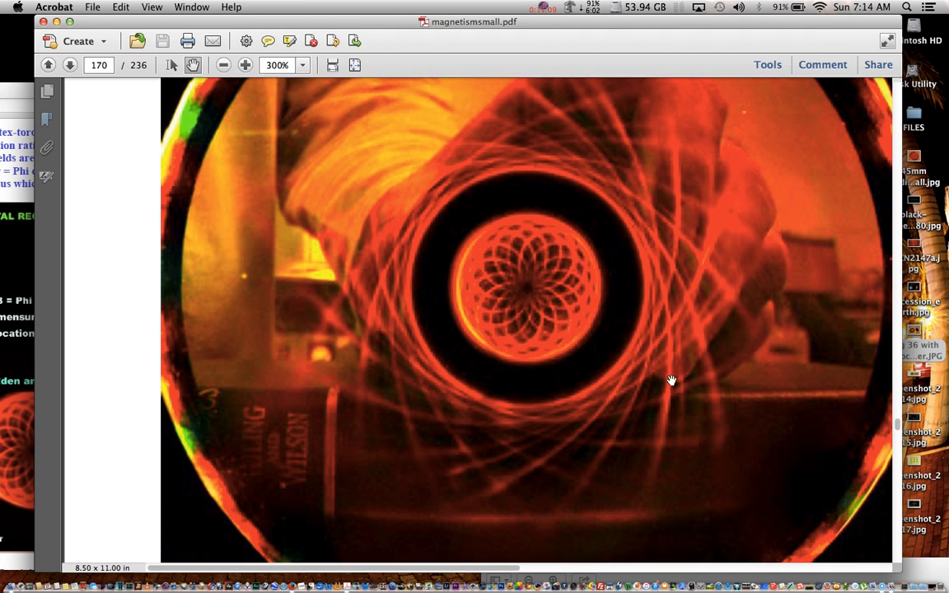
mouse_move(608, 333)
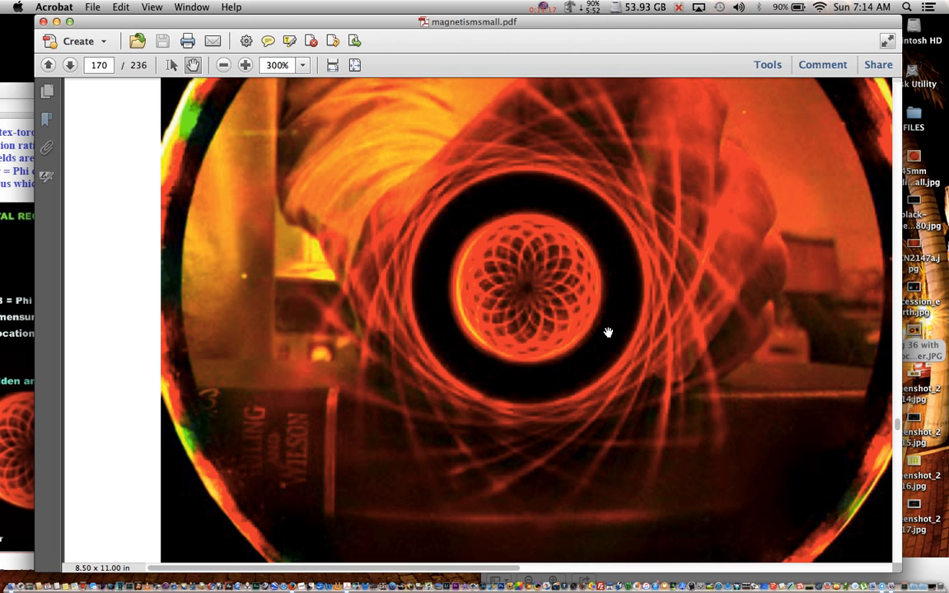
mouse_move(519, 337)
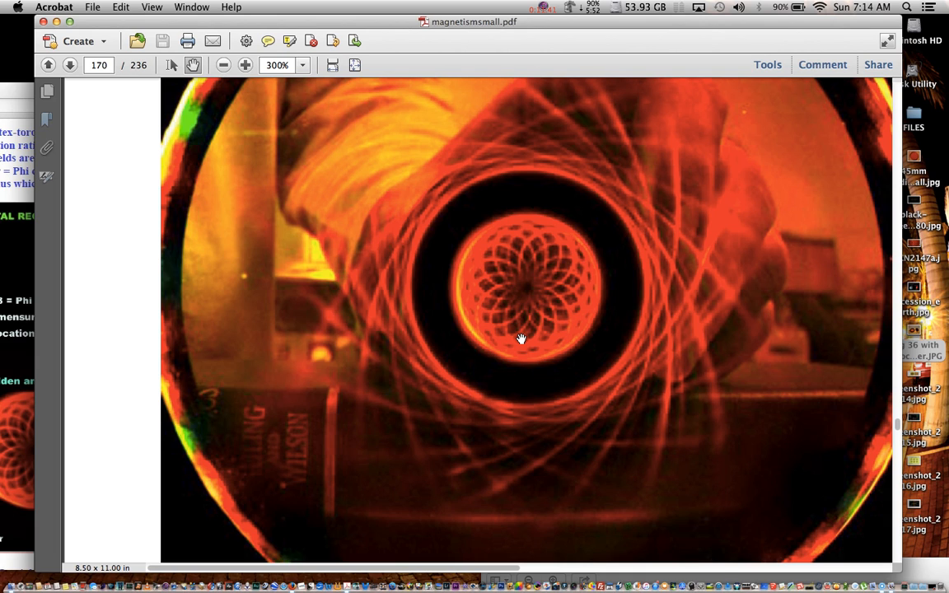
mouse_move(507, 183)
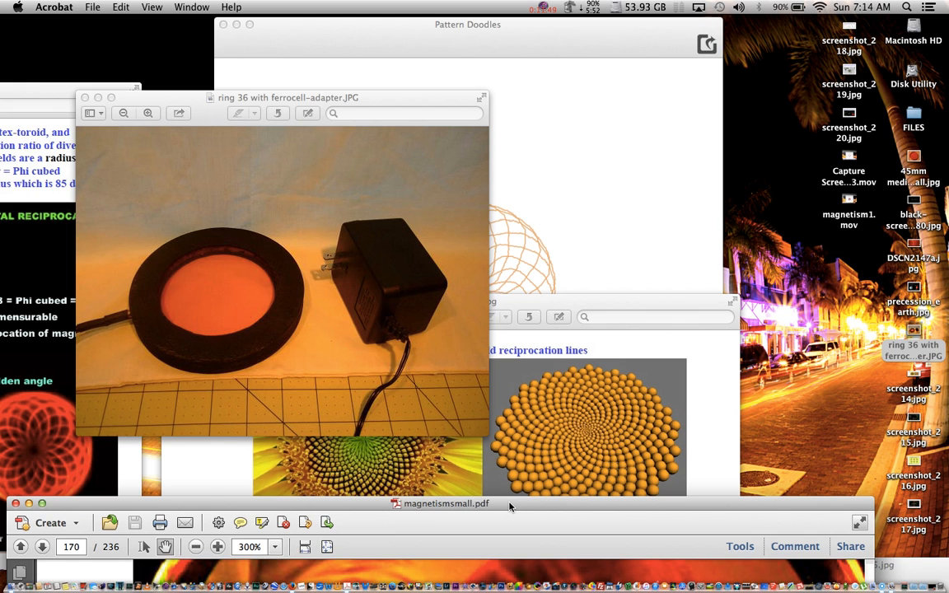
mouse_move(420, 99)
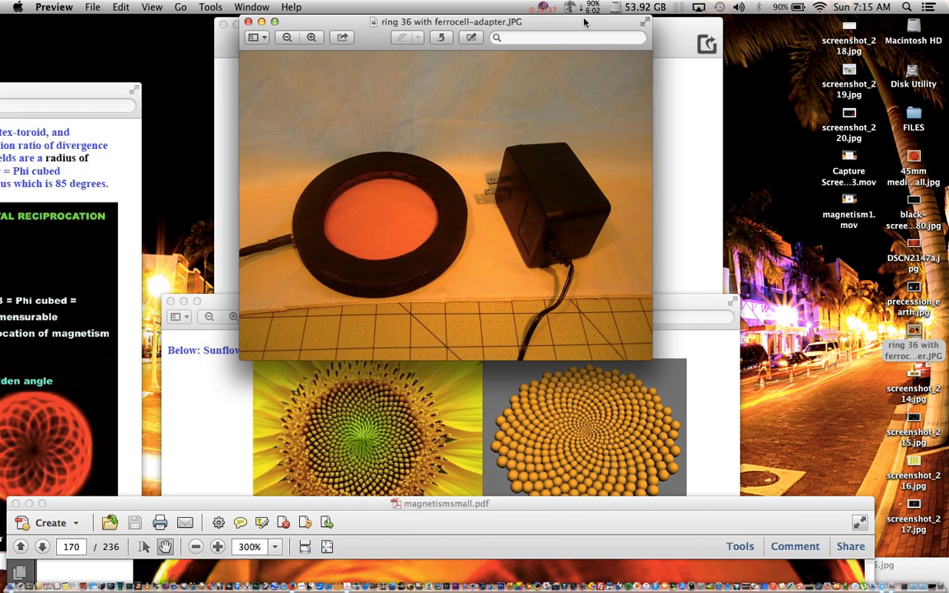
mouse_move(701, 308)
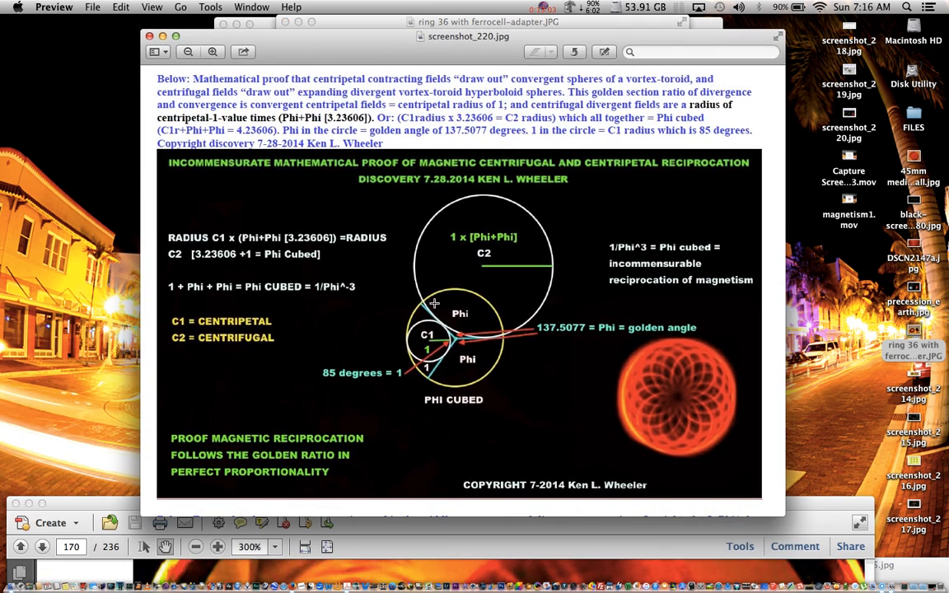
mouse_move(478, 303)
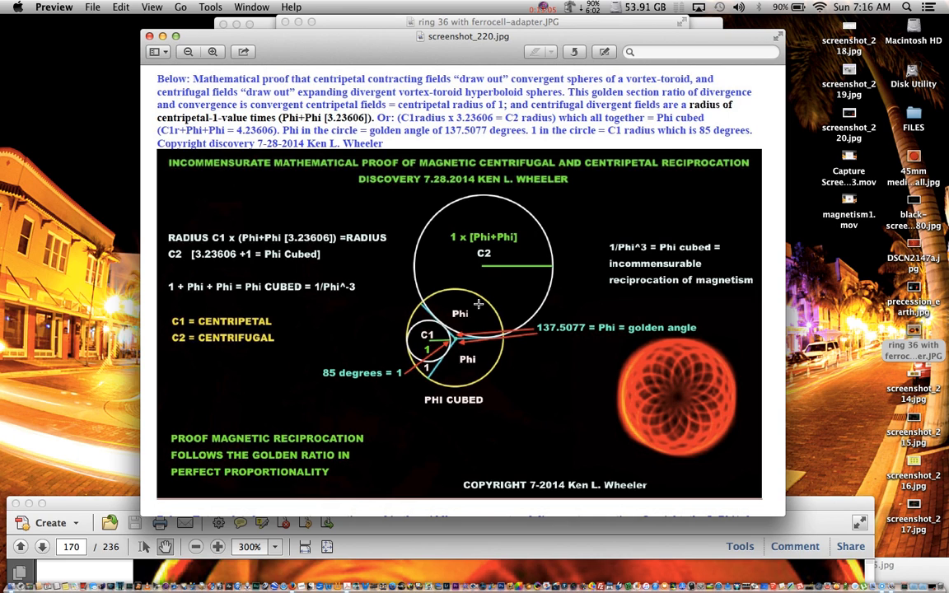
mouse_move(506, 404)
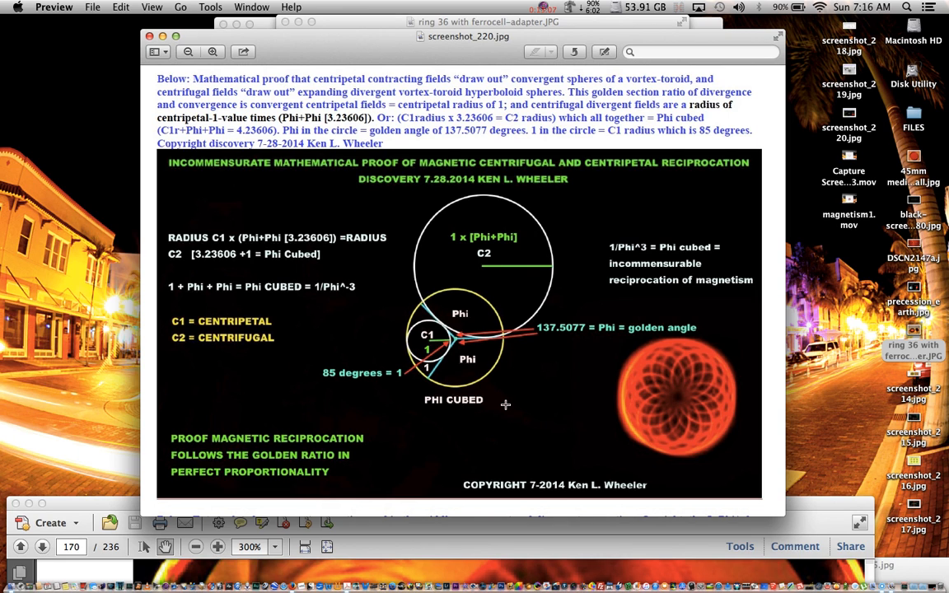
mouse_move(487, 387)
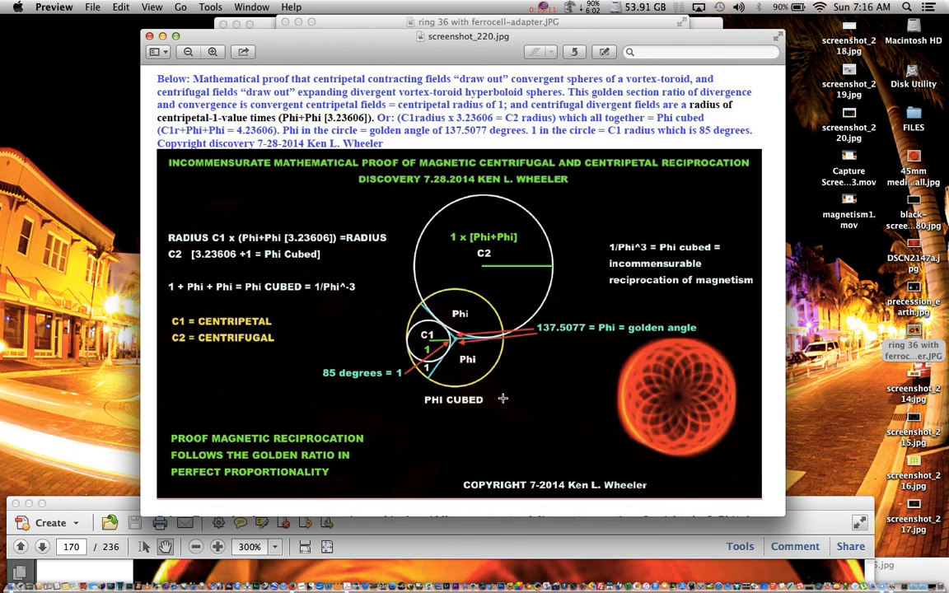
mouse_move(406, 308)
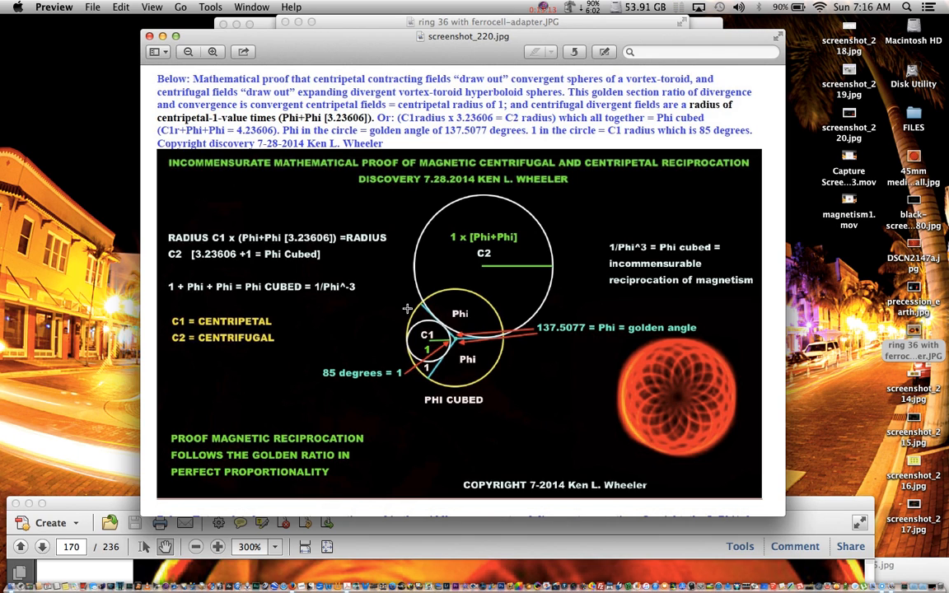
mouse_move(460, 341)
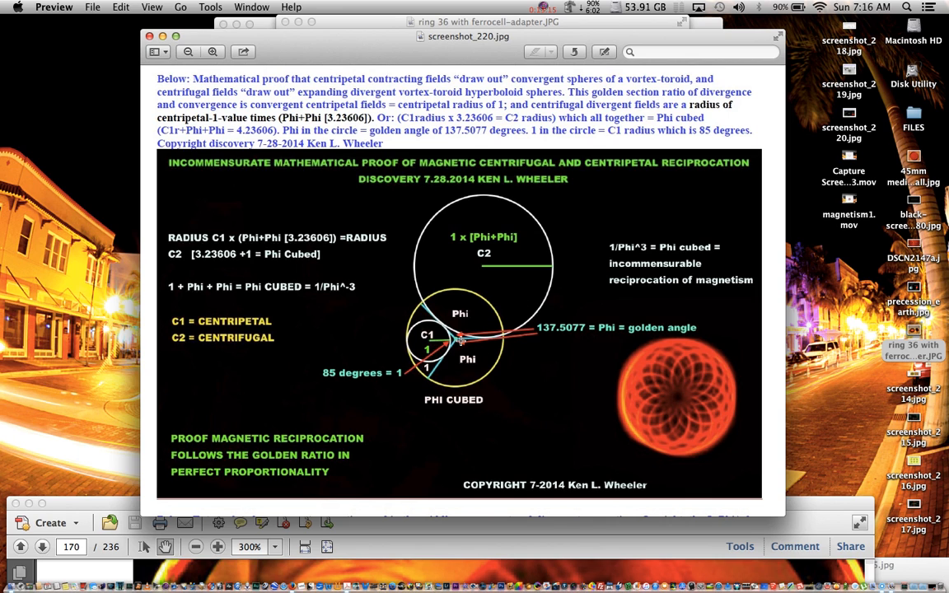
mouse_move(427, 258)
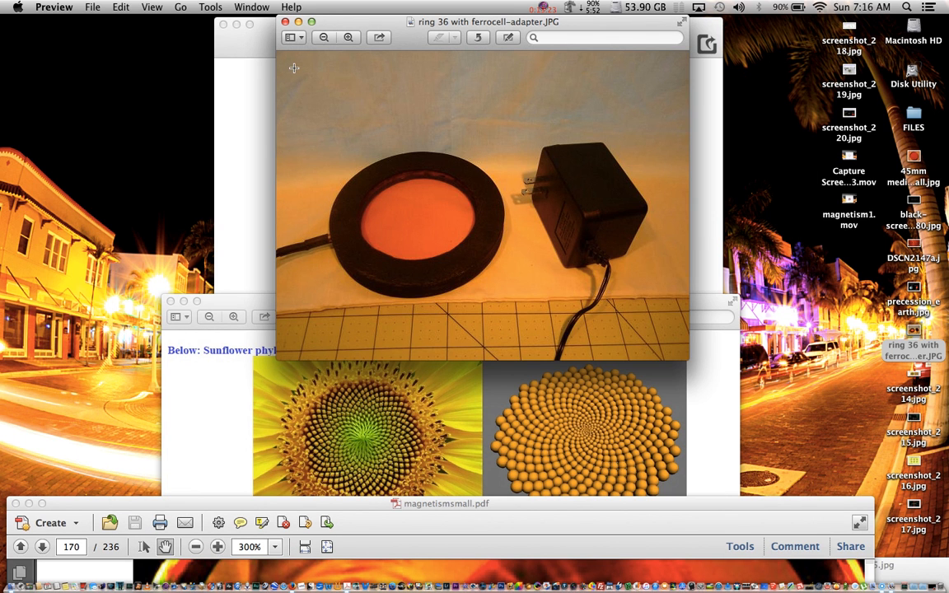
- Move the ferrocell ring photo left and open the DSCN2147a ferrocell field photo from the desktop
left_click_drag(484, 22, 254, 78)
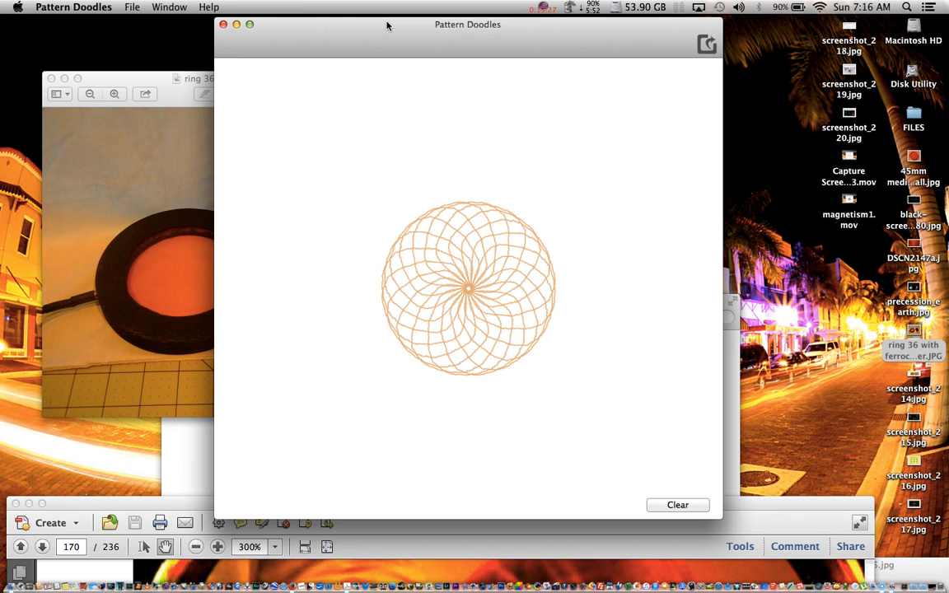
mouse_move(677, 228)
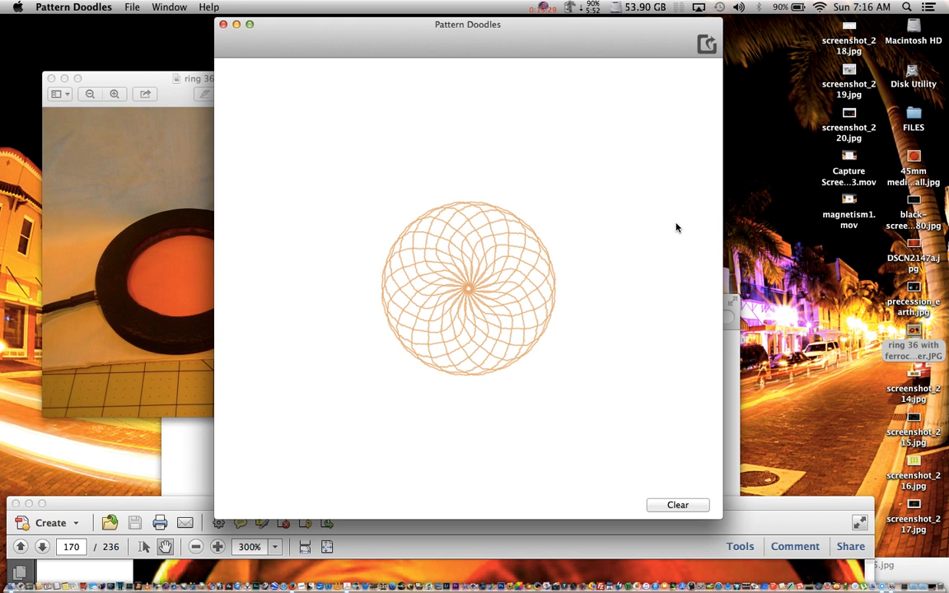
mouse_move(717, 360)
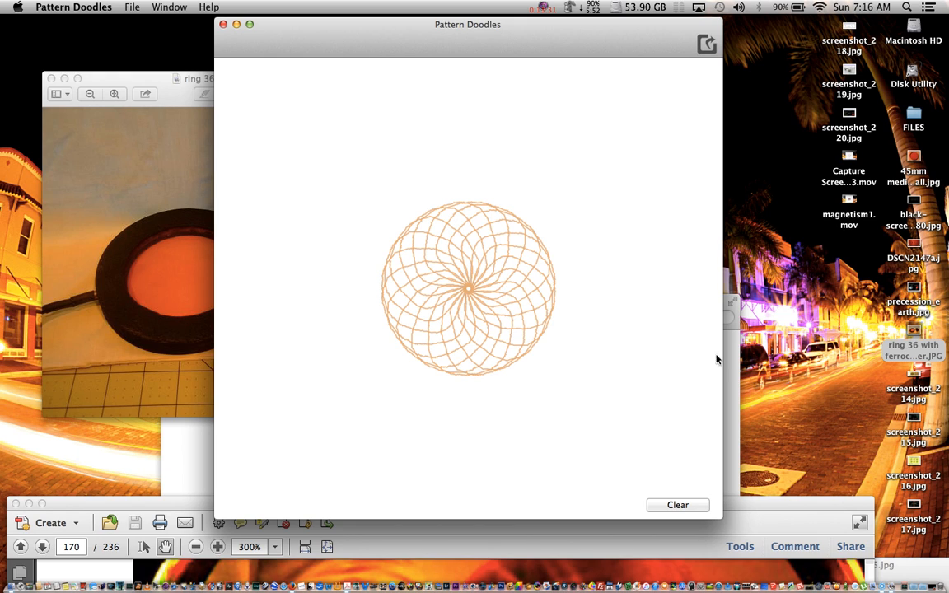
mouse_move(879, 415)
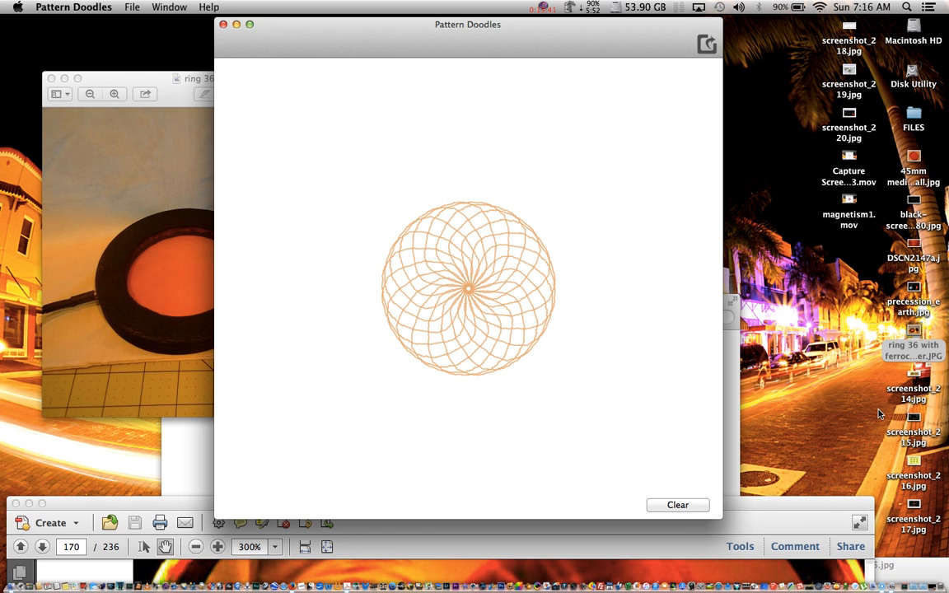
mouse_move(852, 114)
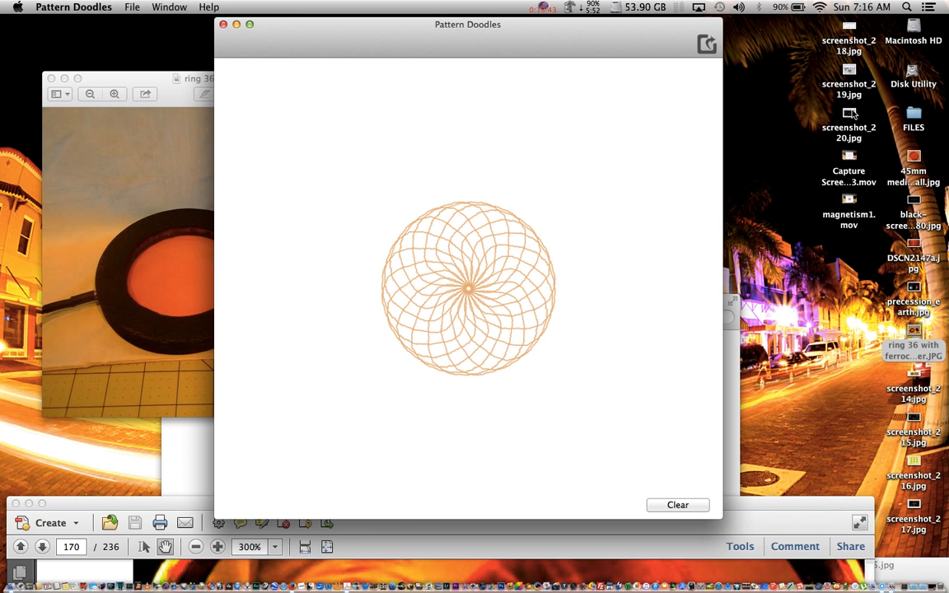
double_click(848, 118)
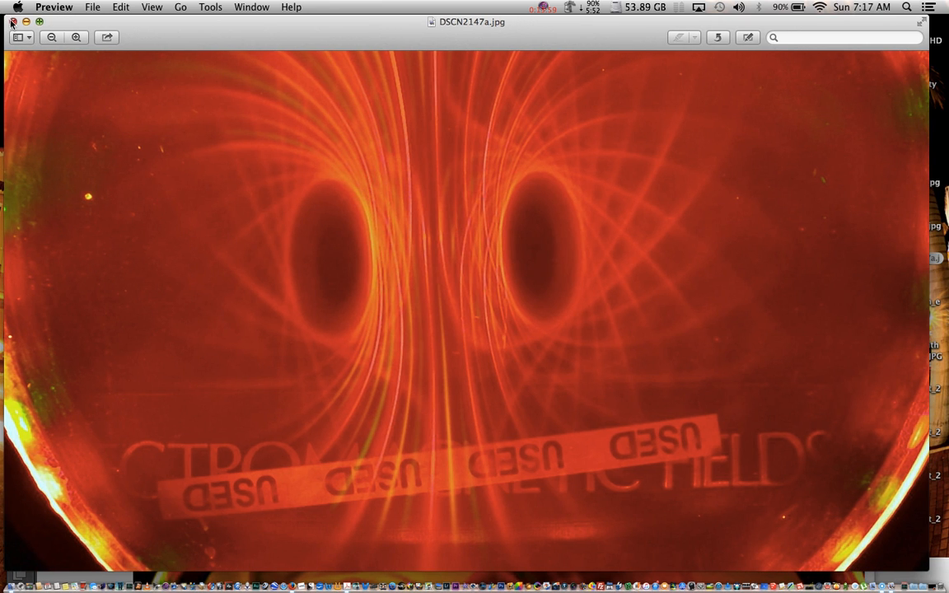
- Close DSCN2147a.jpg and open screenshot_214.jpg, the sunflower phyllotaxis comparison, from the desktop
left_click(12, 21)
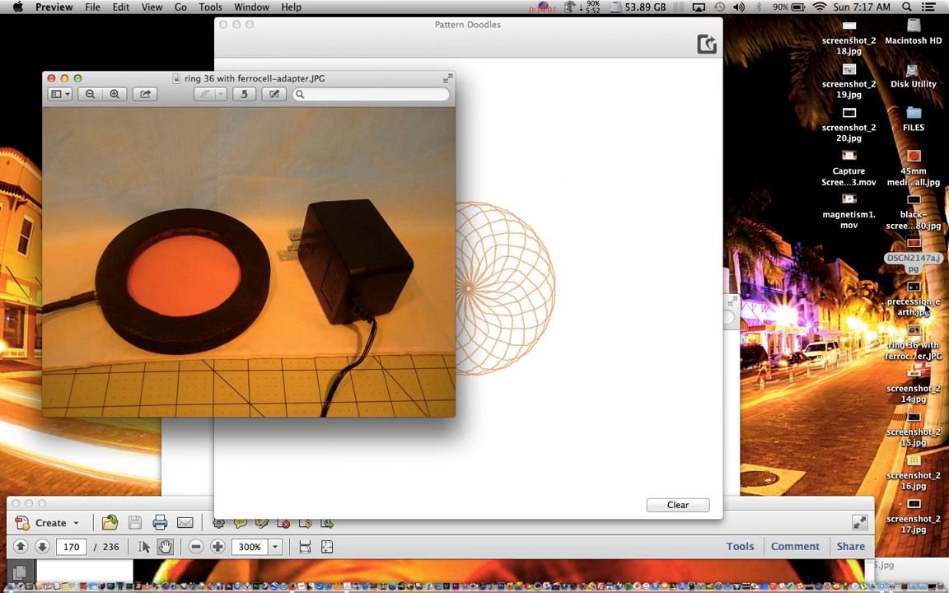
double_click(913, 306)
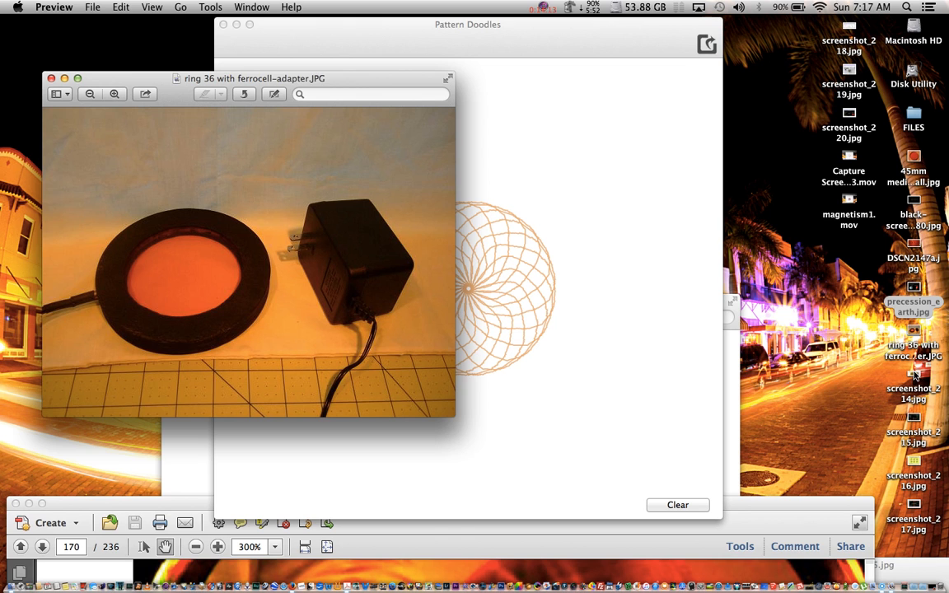
double_click(913, 379)
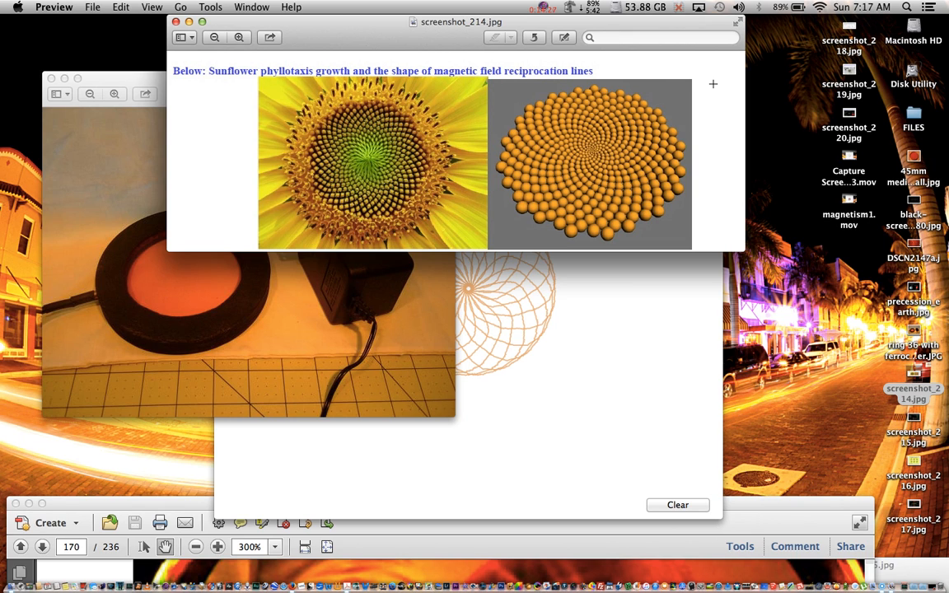
mouse_move(807, 294)
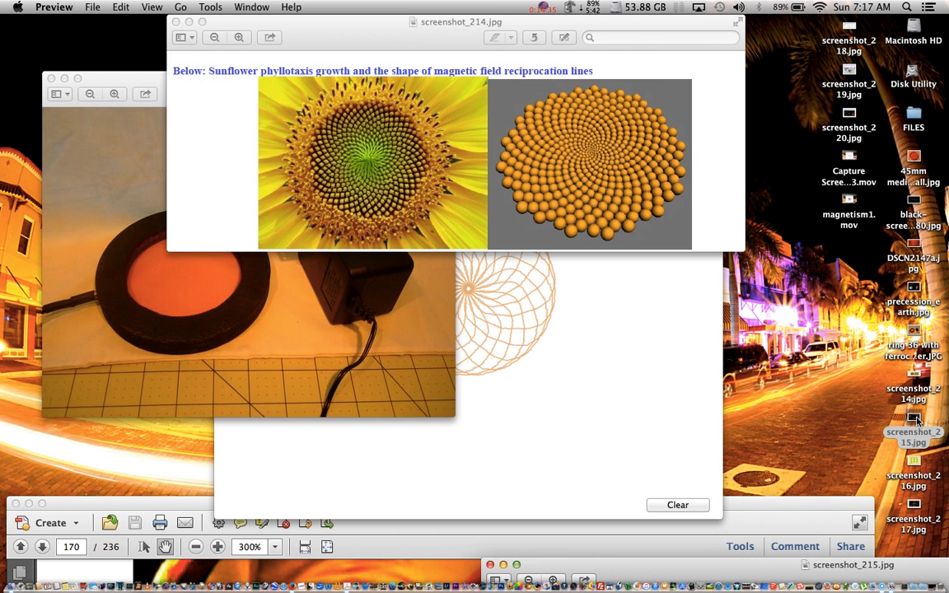
- Open the Larmor precession magnetism diagram screenshot from the desktop in Preview
double_click(913, 465)
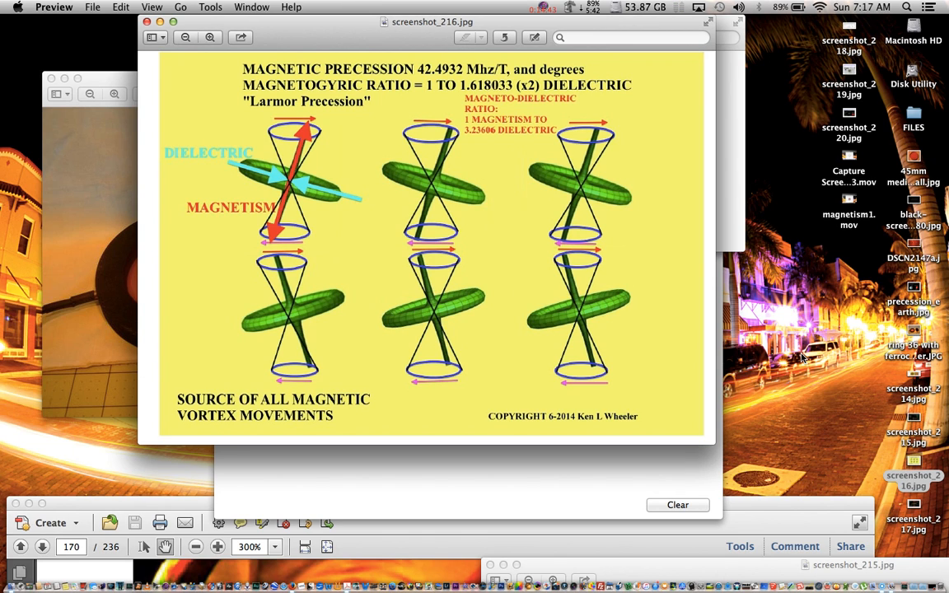
mouse_move(626, 107)
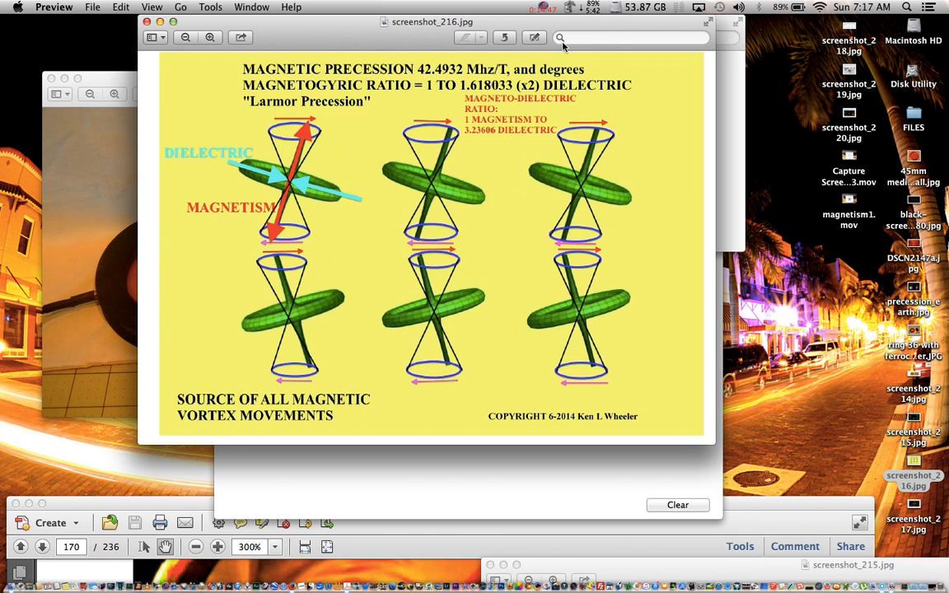
mouse_move(916, 506)
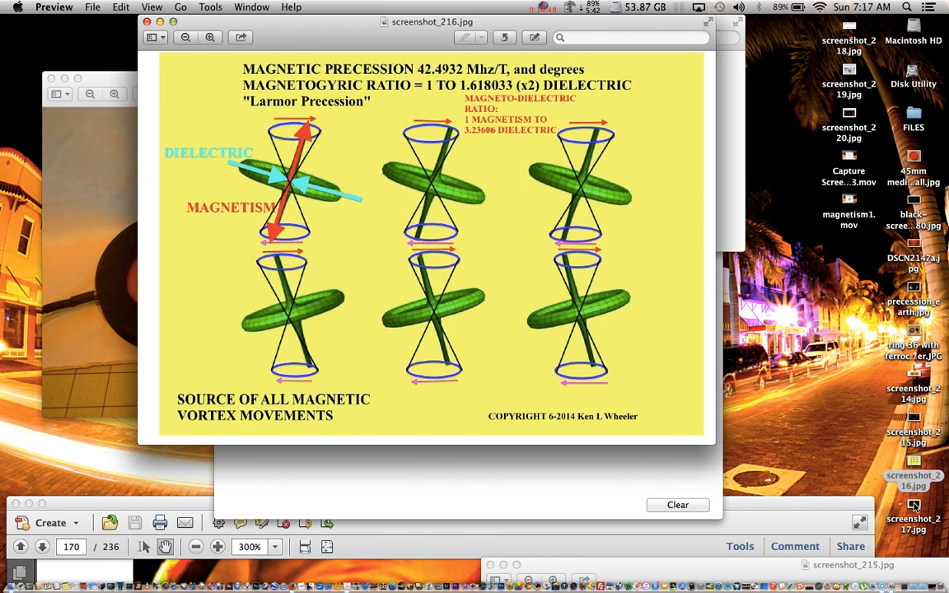